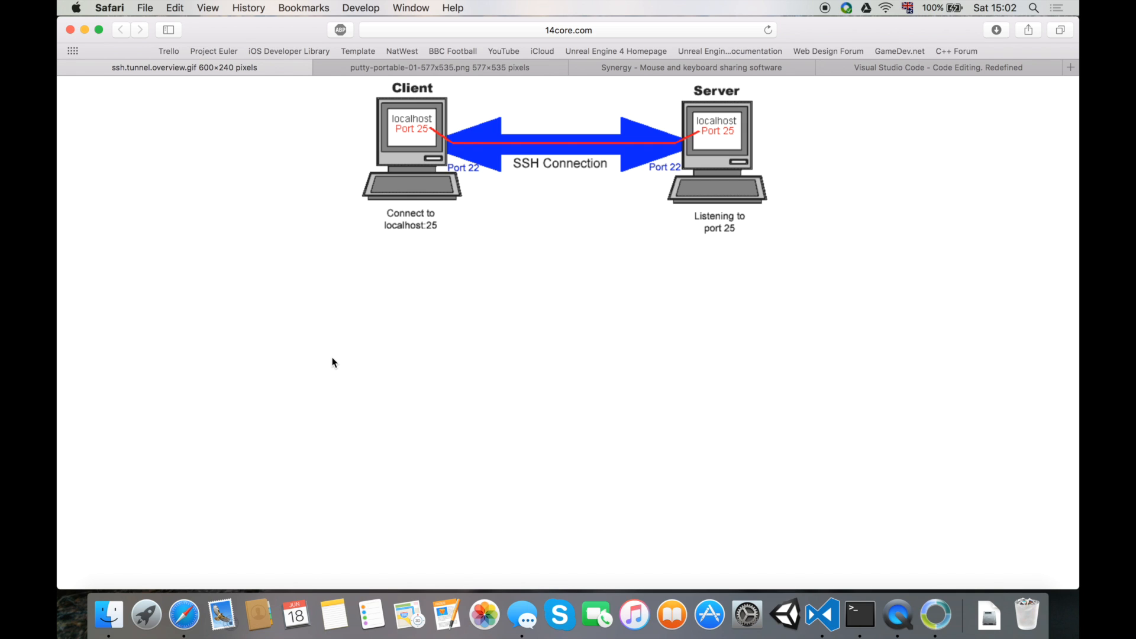
mouse_move(377, 399)
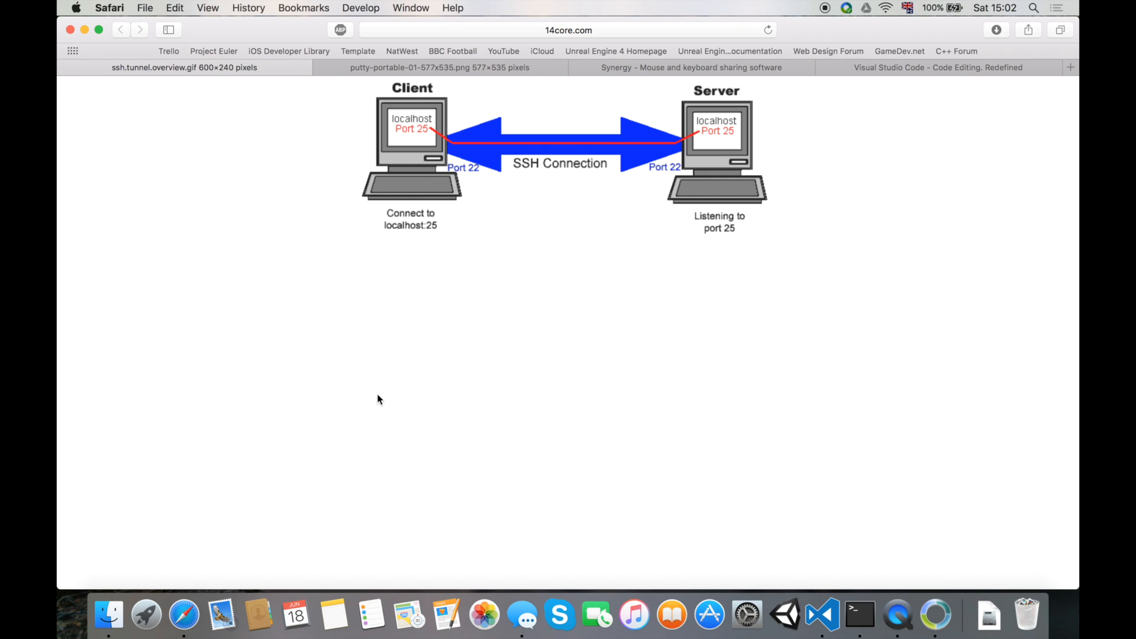
mouse_move(722, 167)
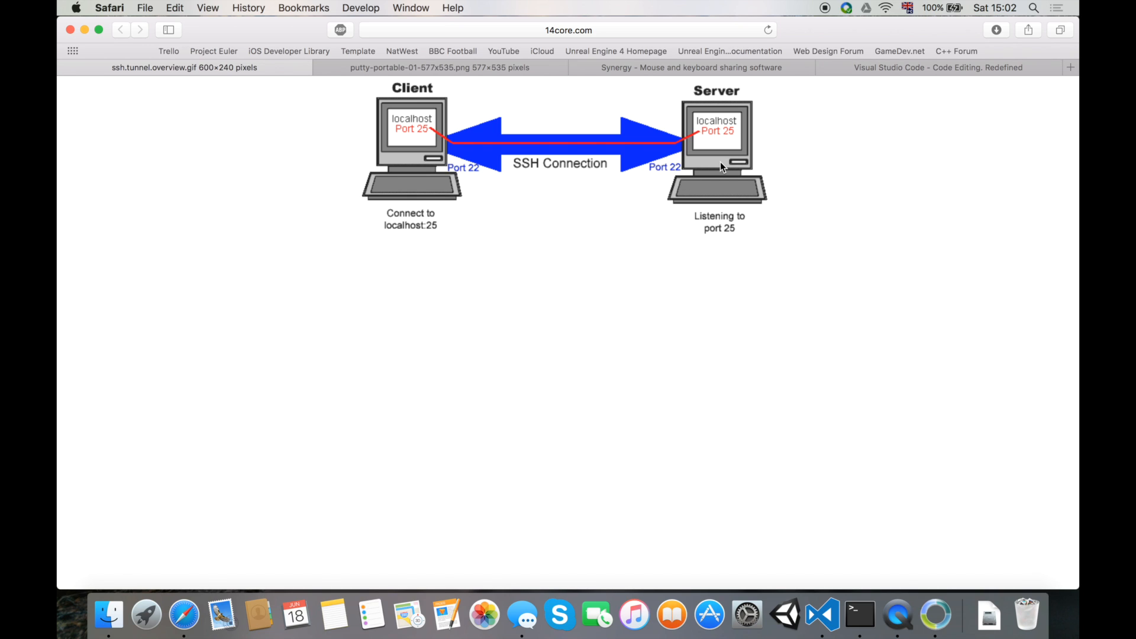
mouse_move(722, 207)
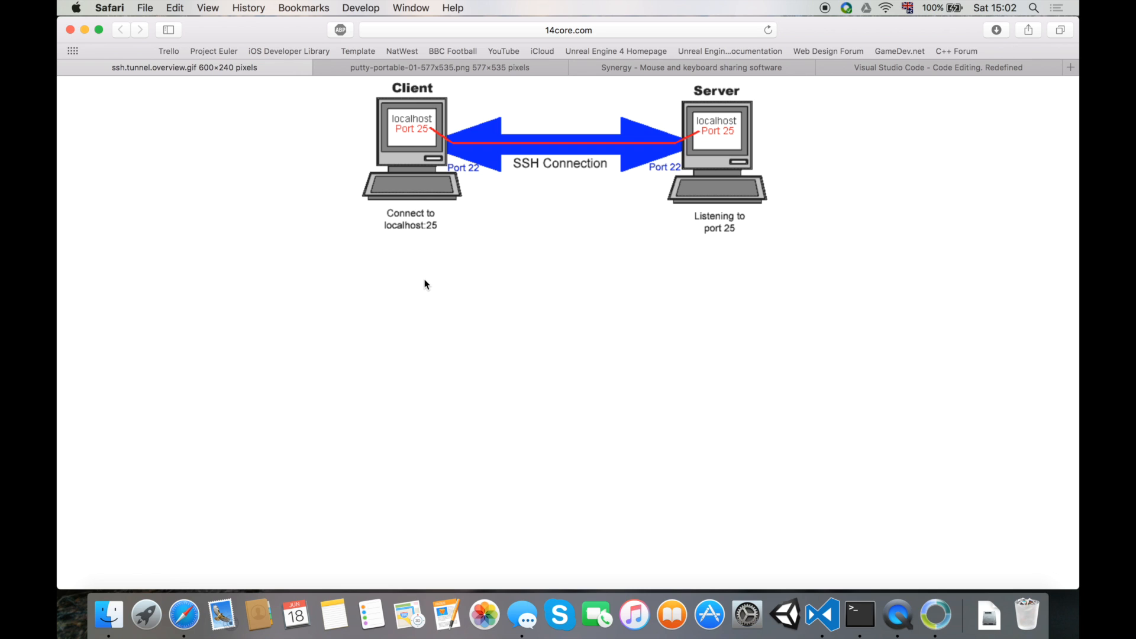
mouse_move(720, 205)
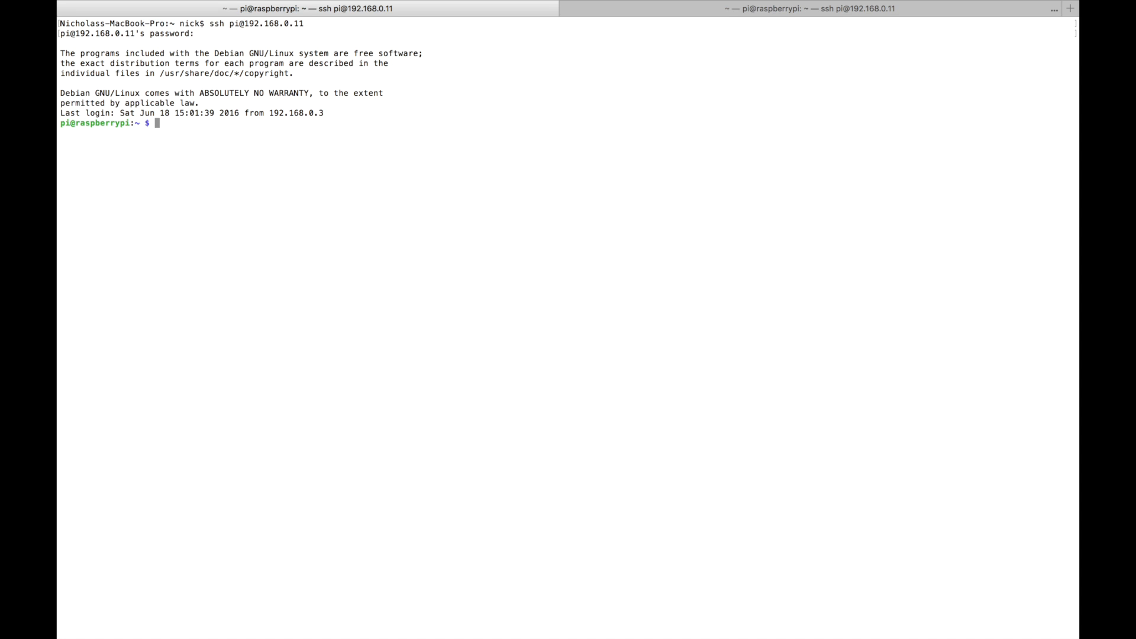
Change into Desktop/ on the Pi and create an empty hello.py with touch
text(cd Desktop/)
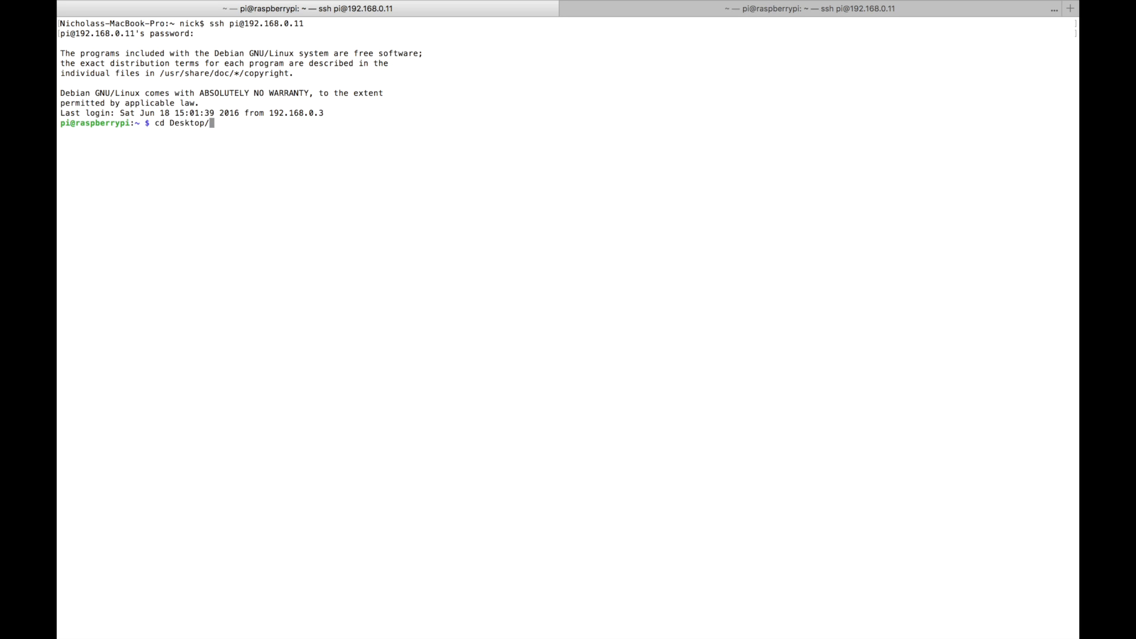
key(Return)
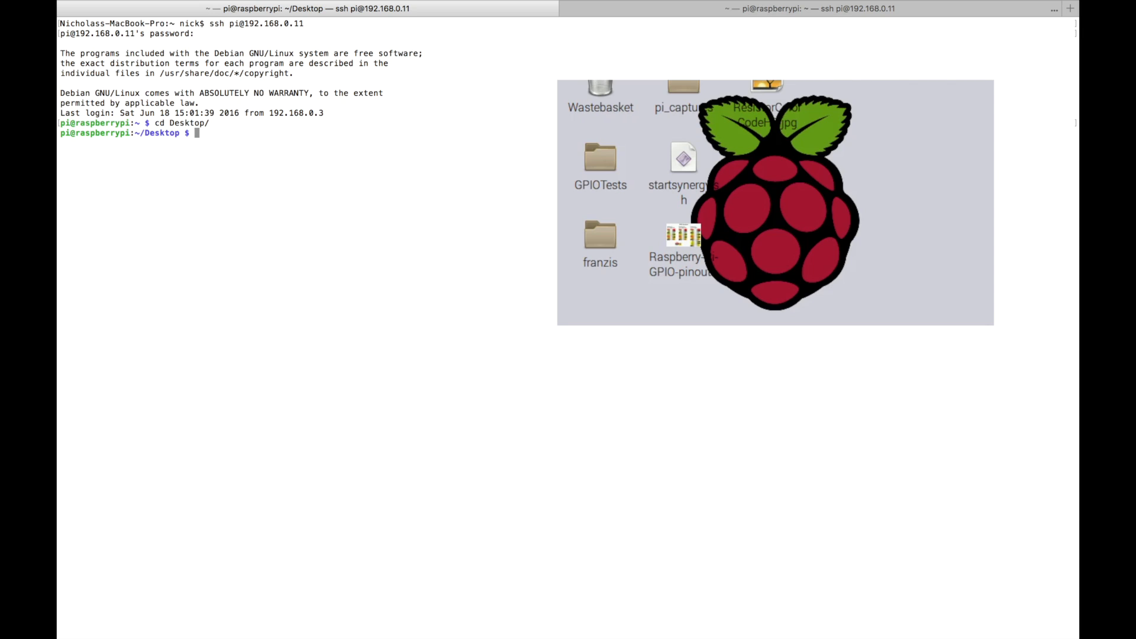
text(to)
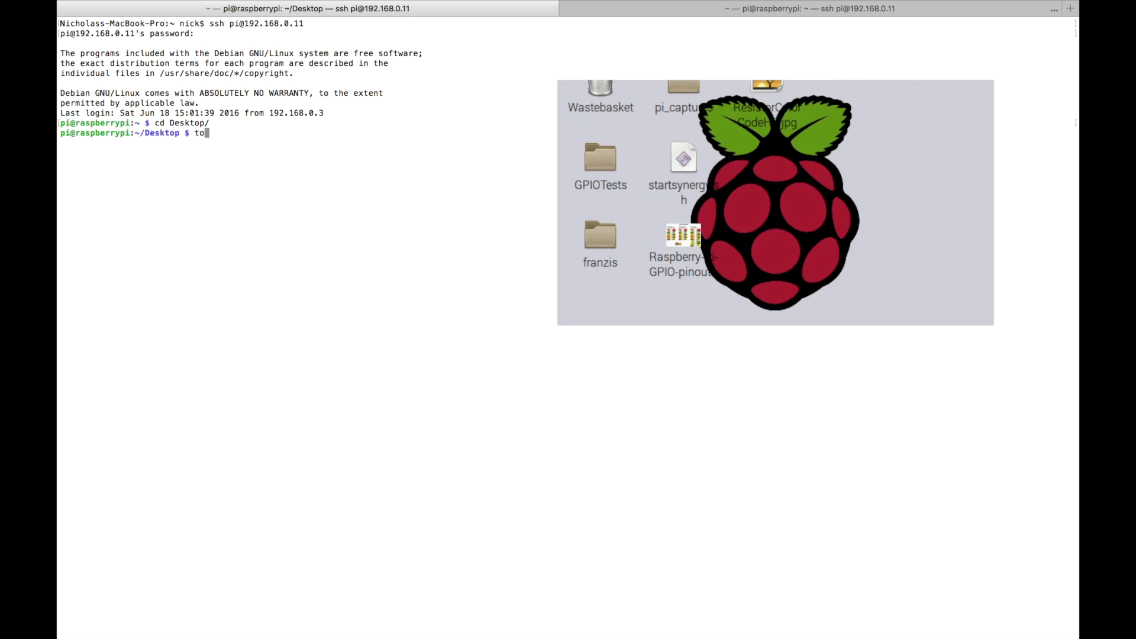
text(uch hello.py)
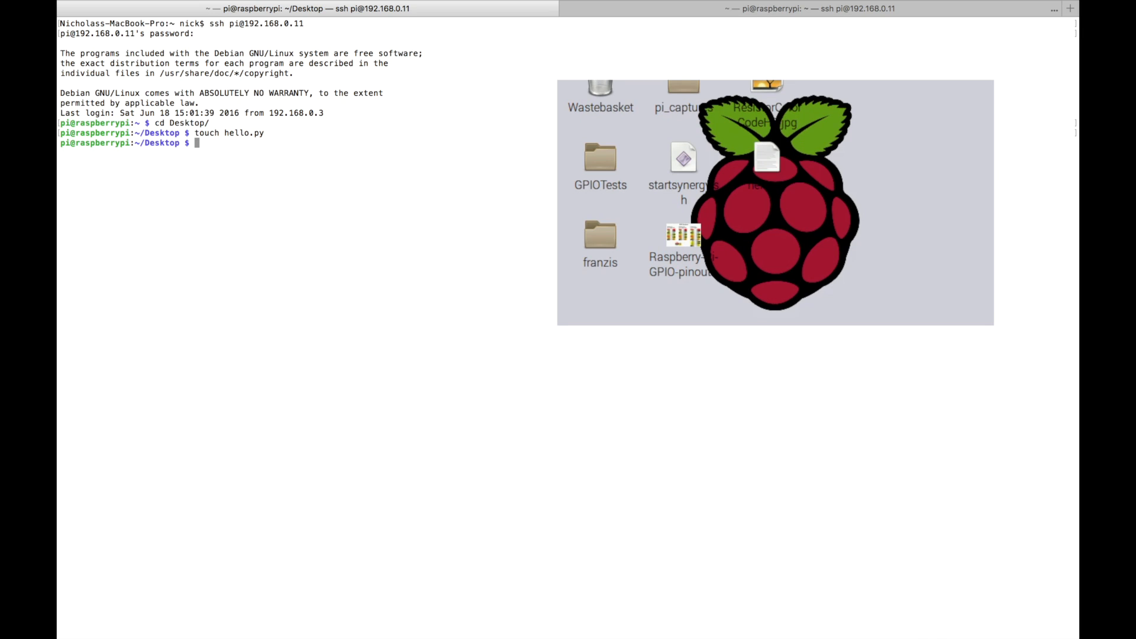
click(765, 157)
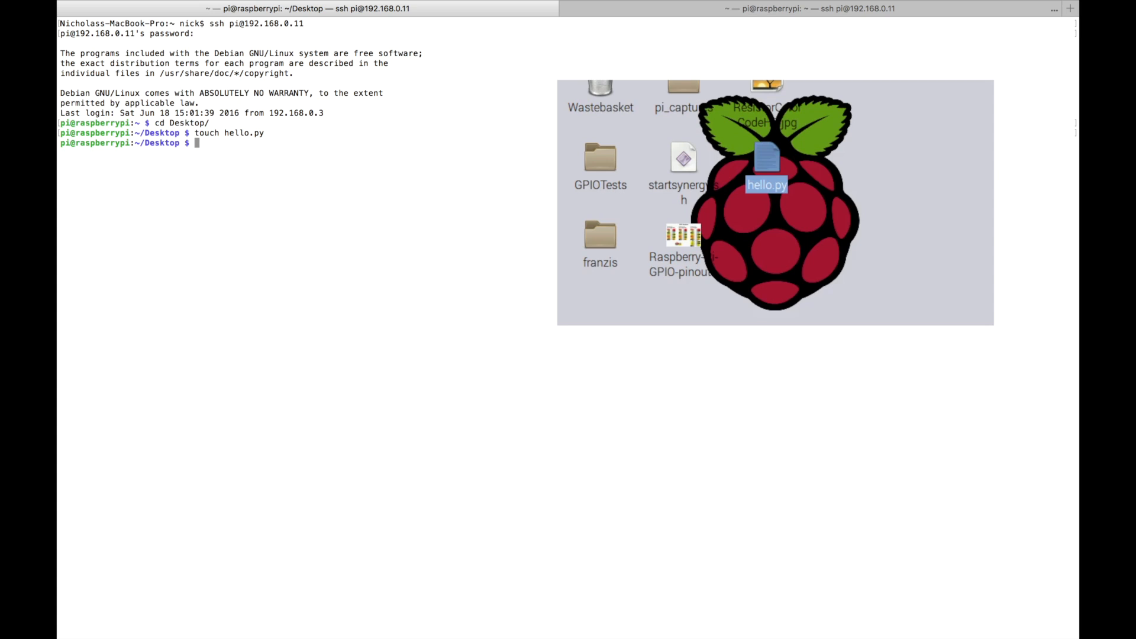
mouse_move(284, 150)
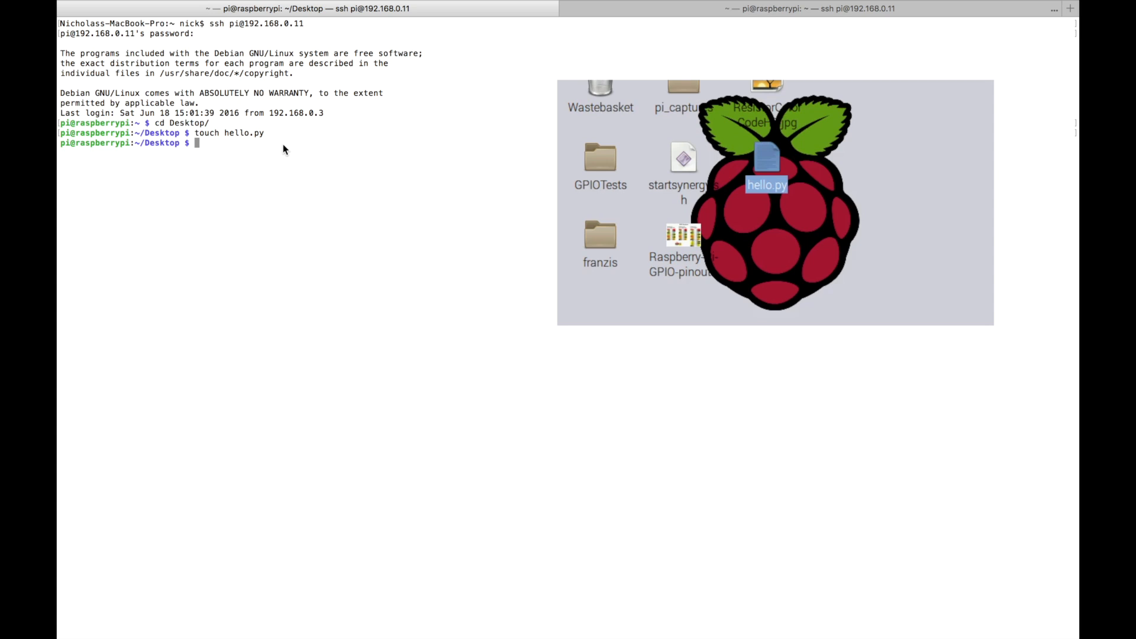
Open hello.py in nano and enter the line print("Hello, world!")
text(nano he)
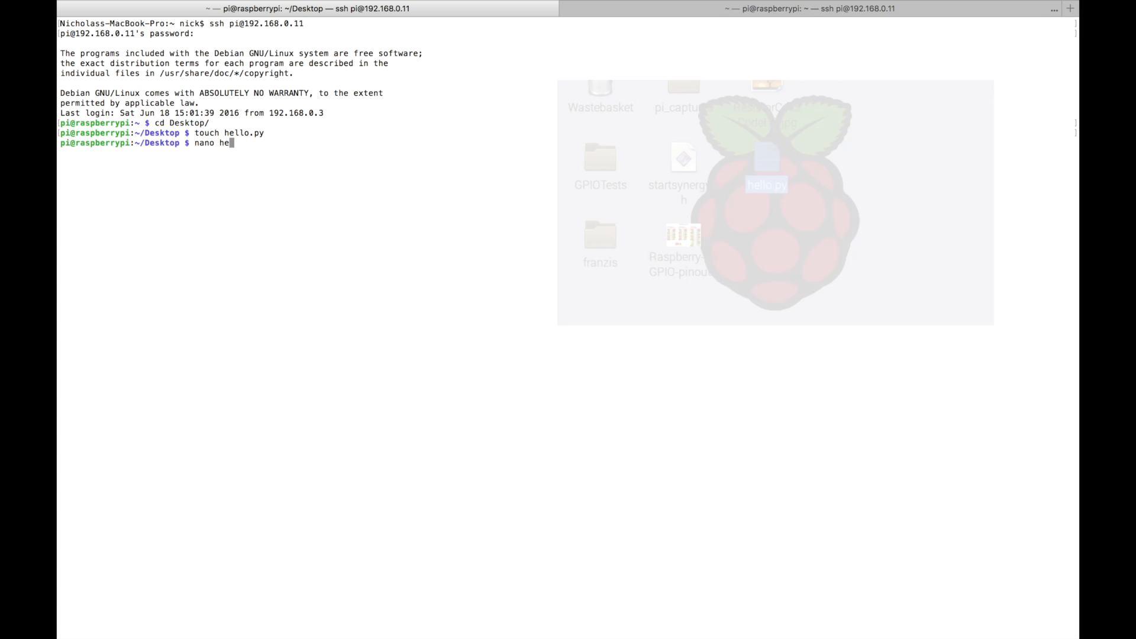
text(llo.py)
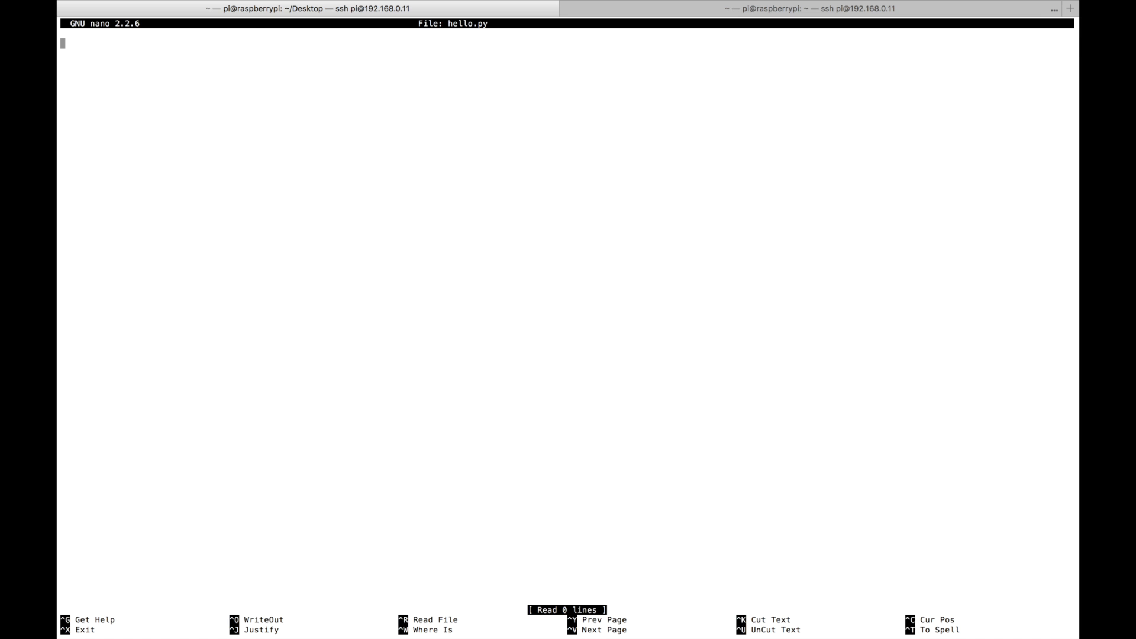
text(print(")
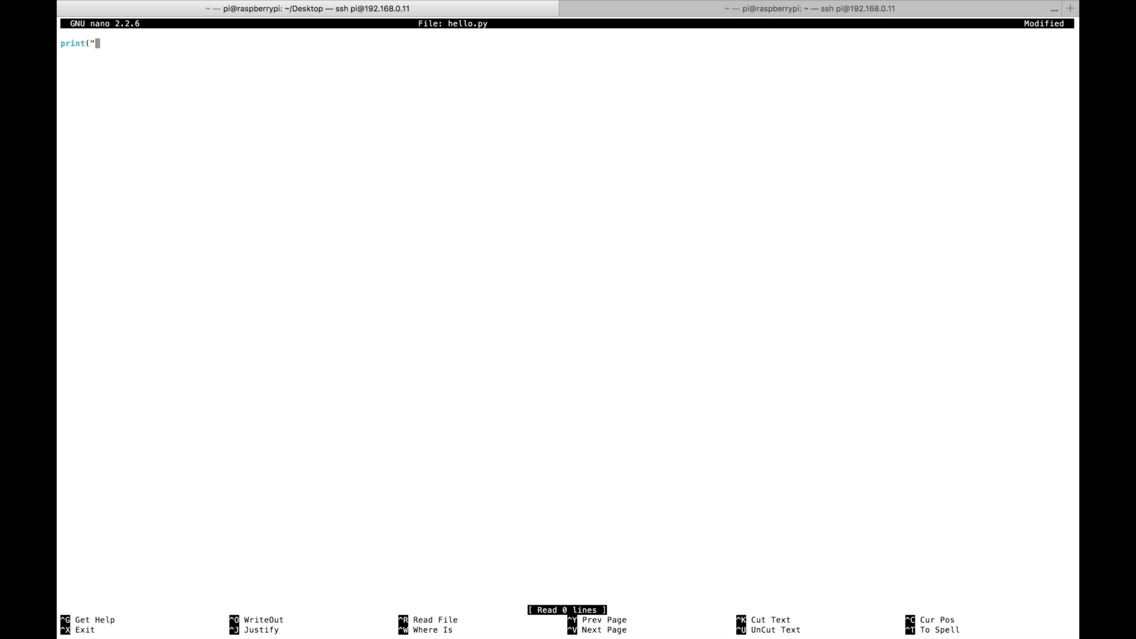
text(Hello, world!"))
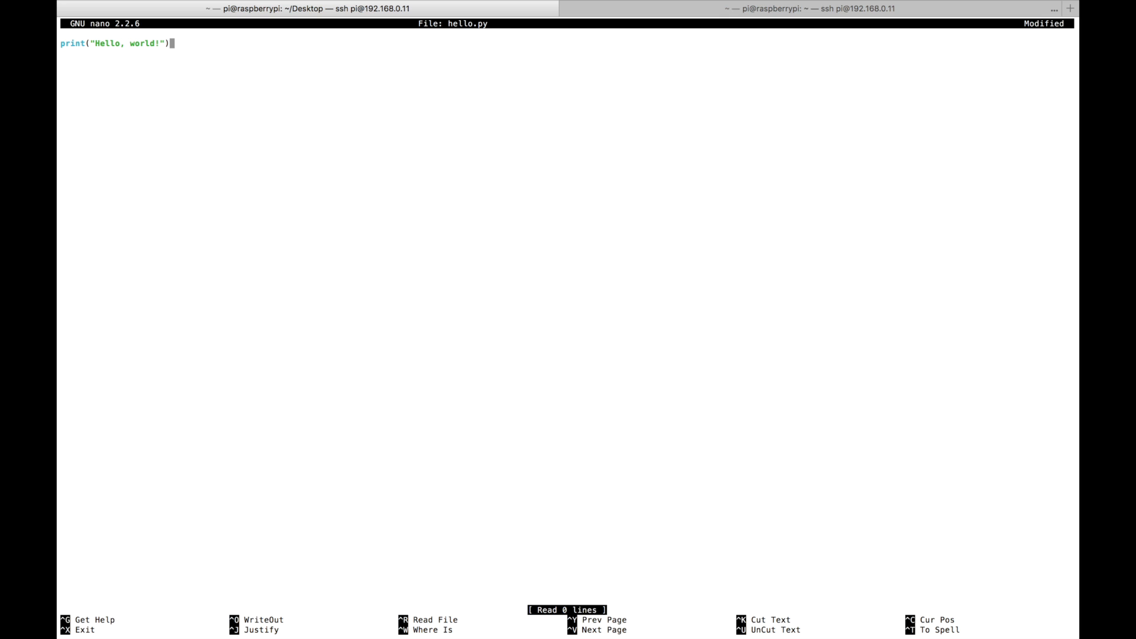
Exit nano saving hello.py, then run python hello.py to print Hello, world!
key(ctrl+x)
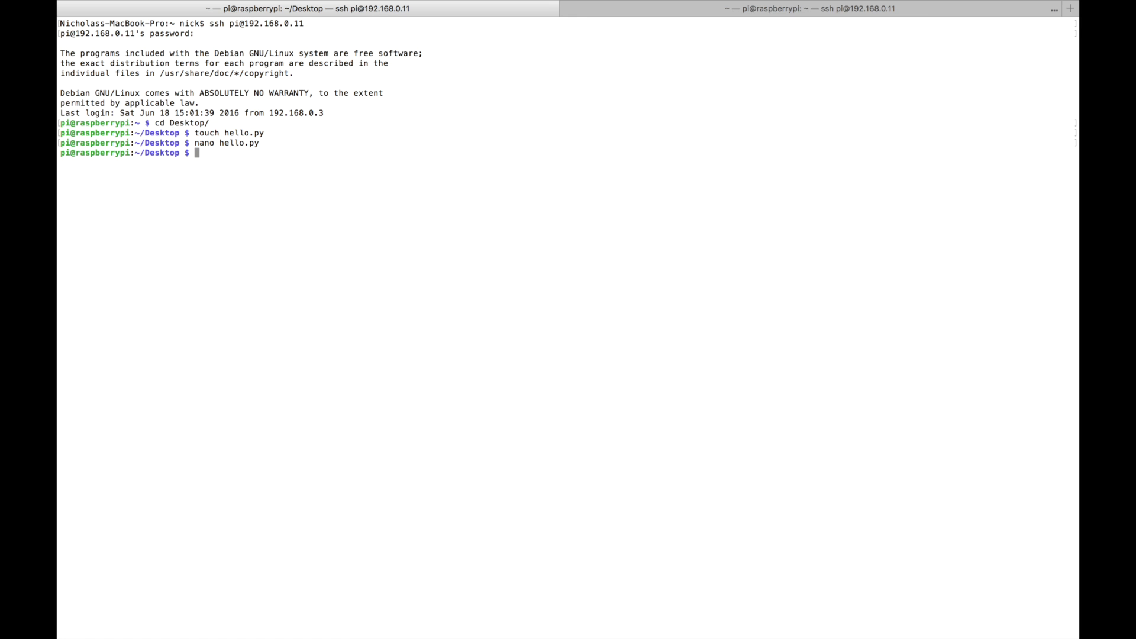
text(pyt)
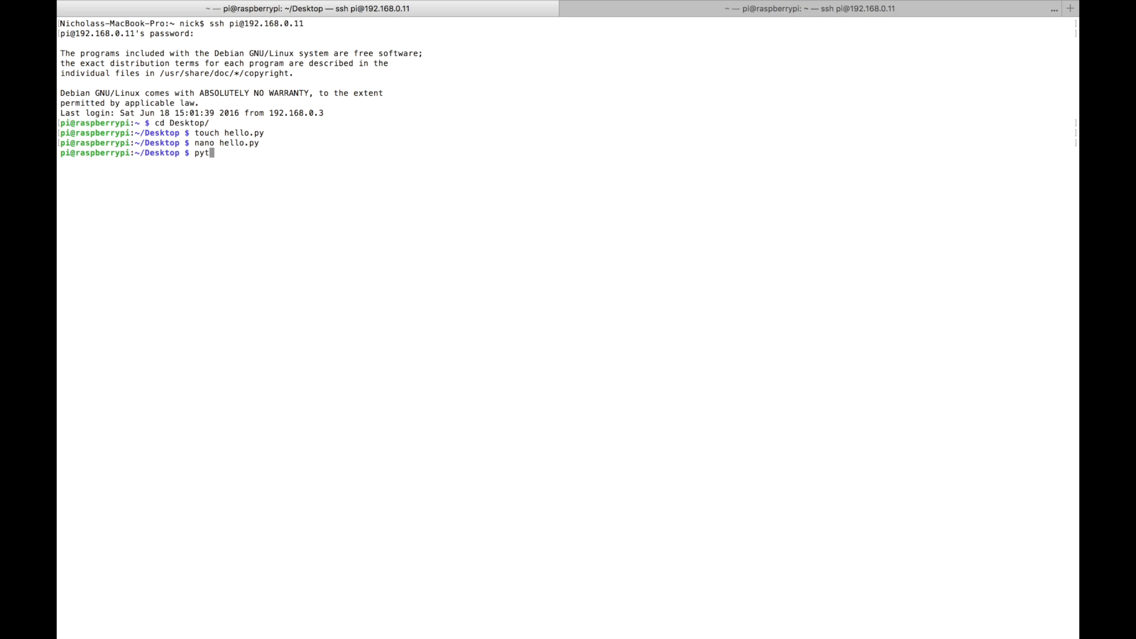
text(hon hello.py)
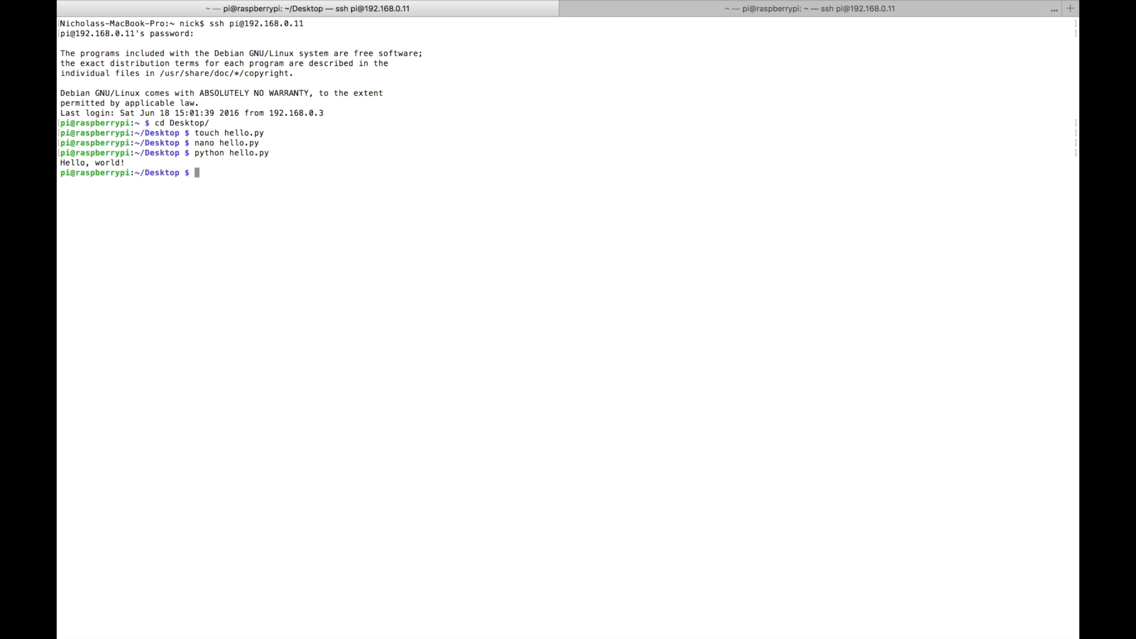
mouse_move(354, 138)
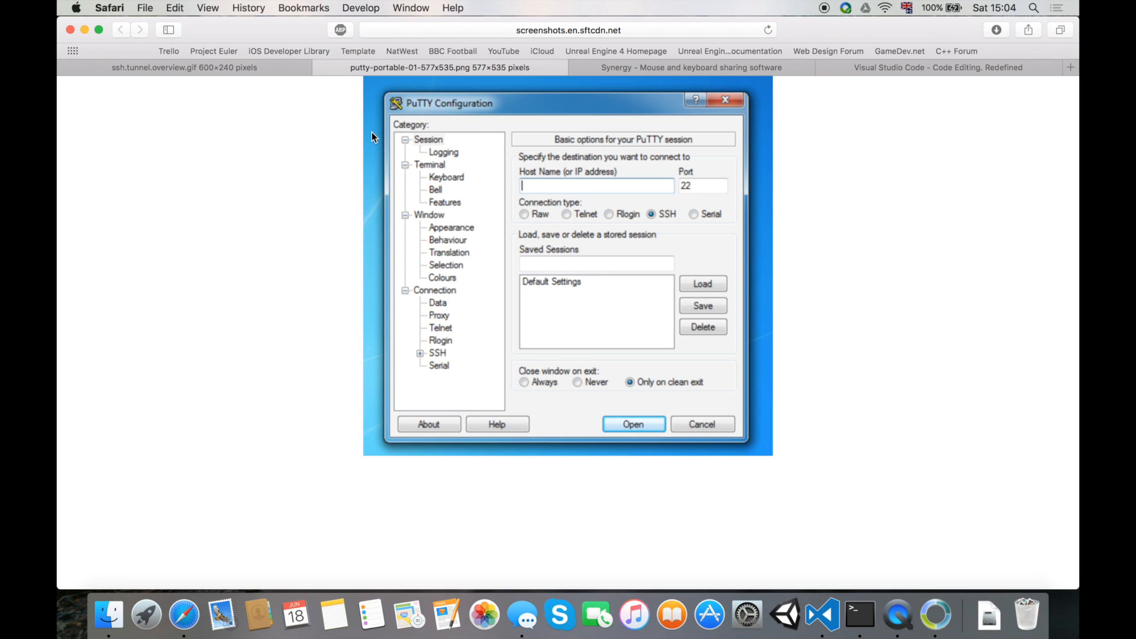
mouse_move(577, 191)
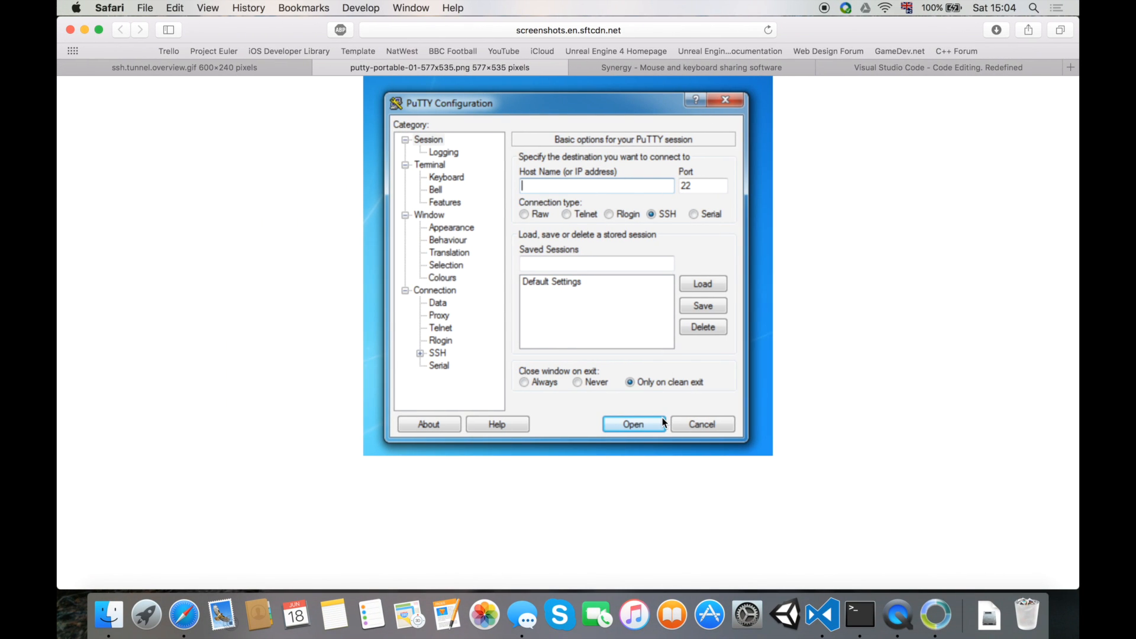
mouse_move(748, 152)
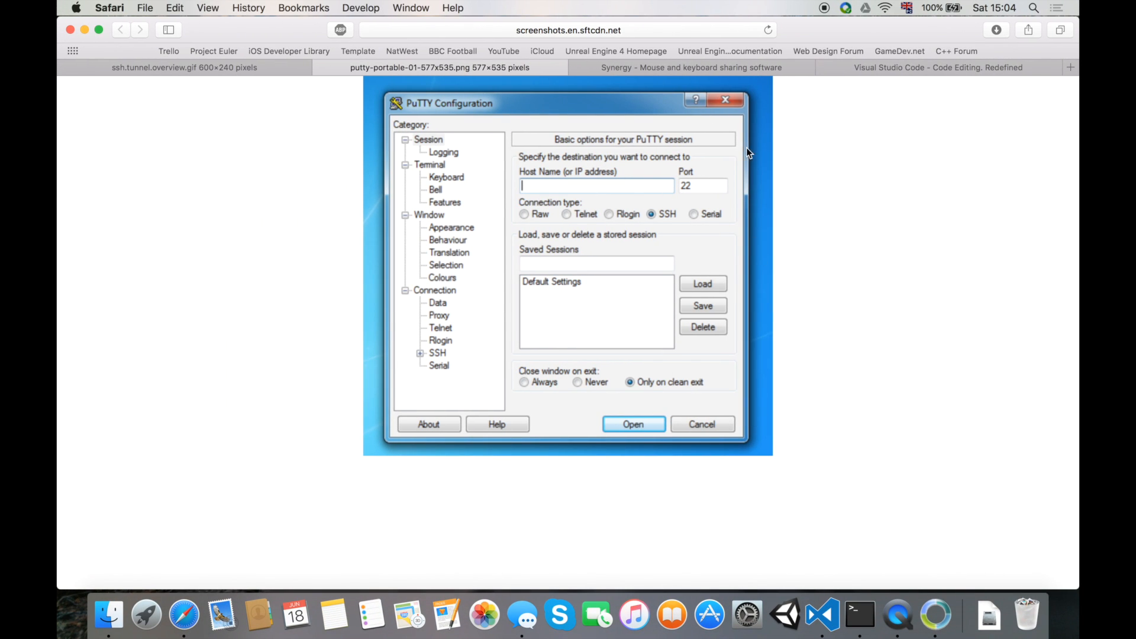
Switch to the putty-portable-01 tab showing the PuTTY Configuration screenshot
click(688, 68)
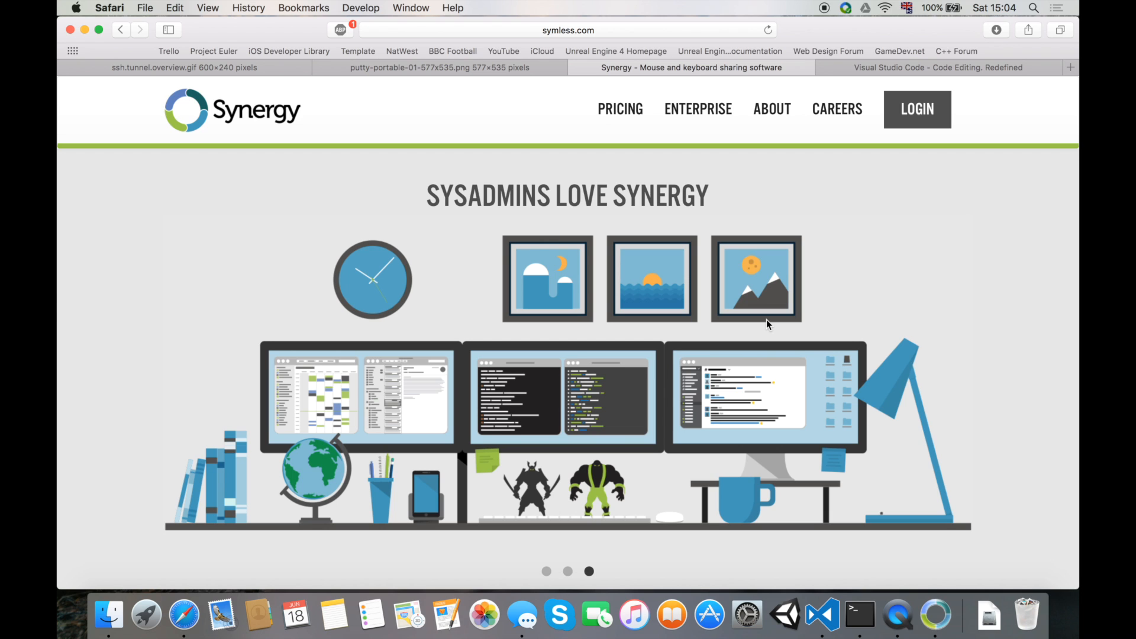
Scroll down the Synergy mouse-and-keyboard sharing website
scroll(down, 3)
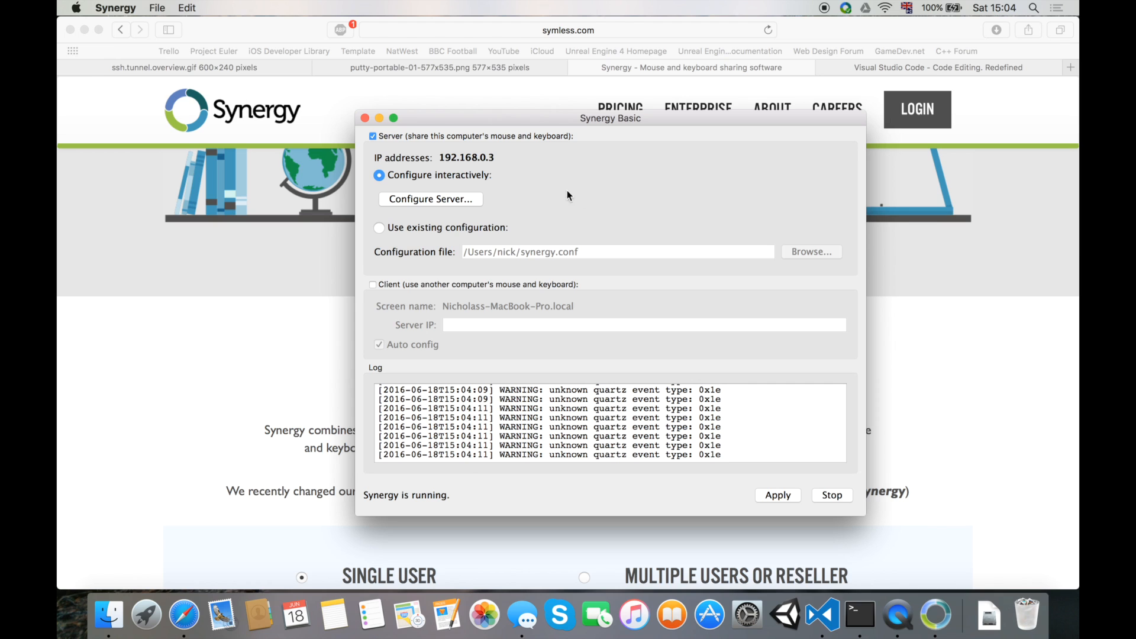
Move the Synergy window and select the Mac's and another PC's screens in the layout
drag(609, 117, 579, 82)
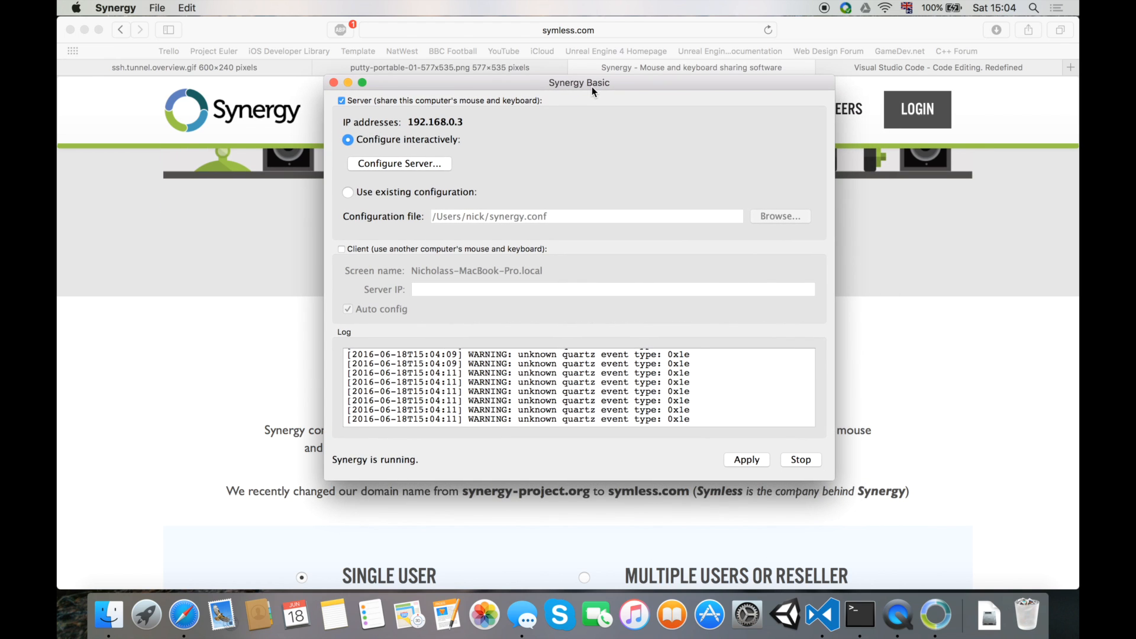
mouse_move(437, 165)
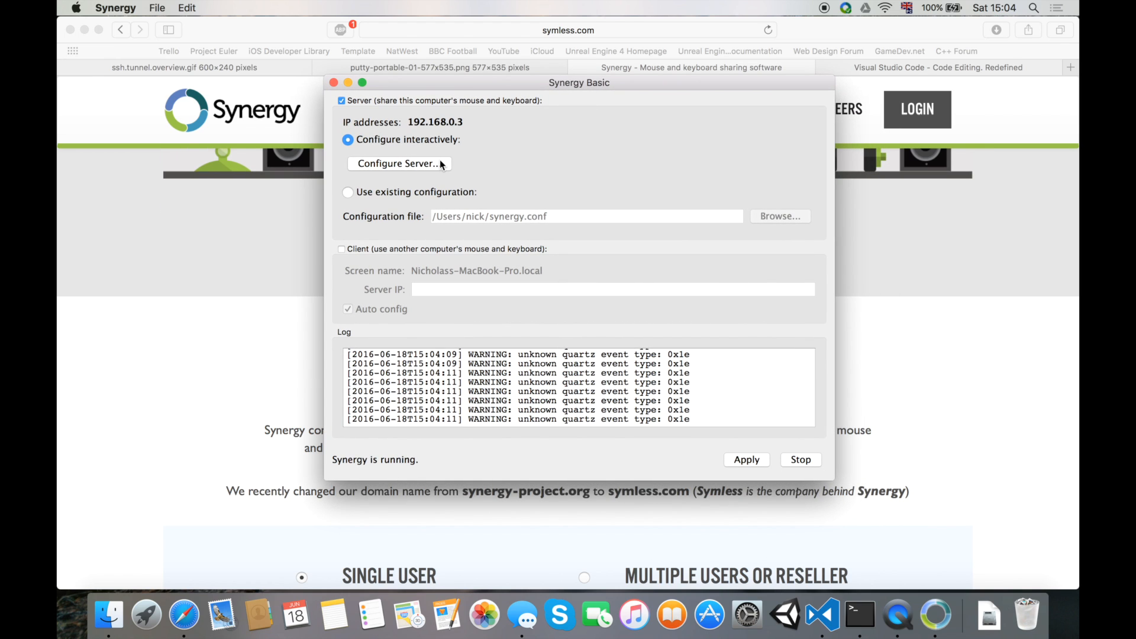
click(398, 163)
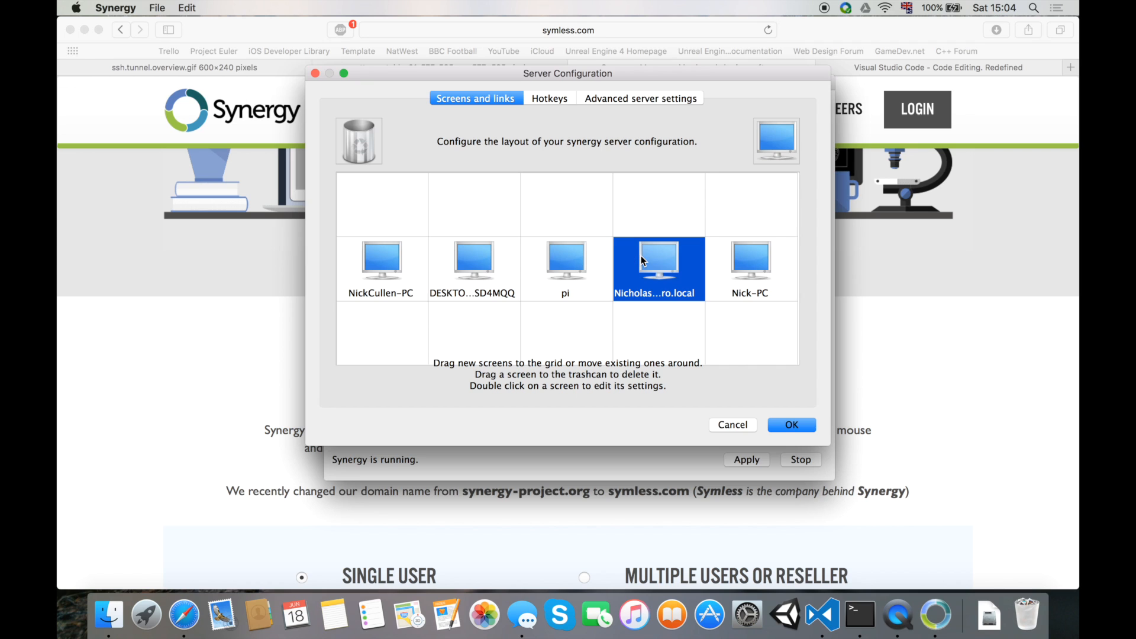
mouse_move(564, 254)
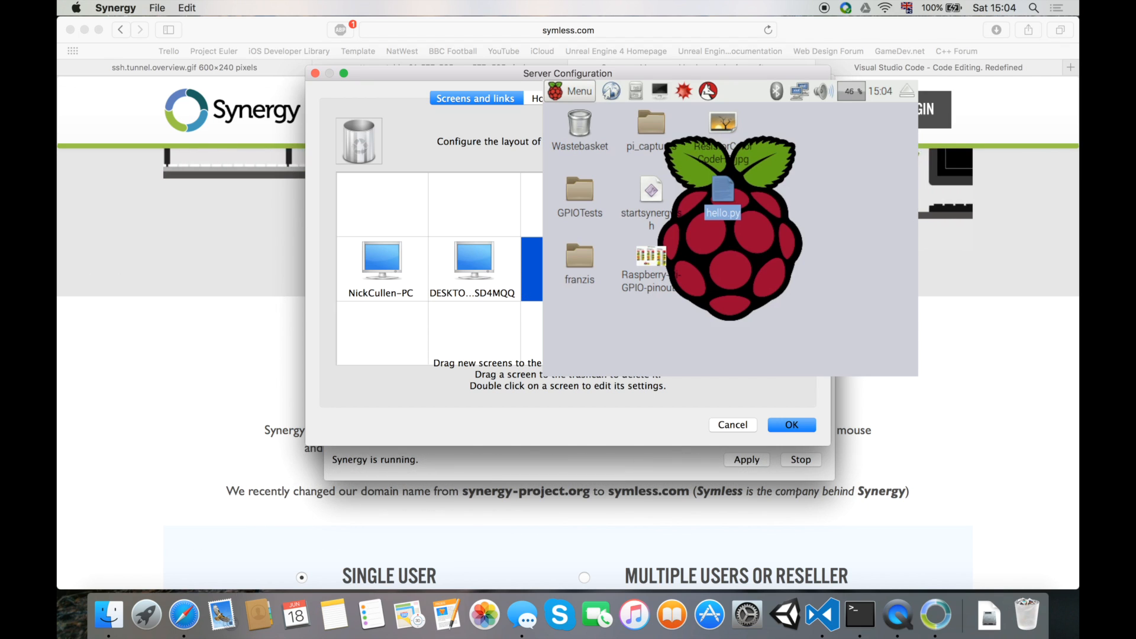
click(381, 264)
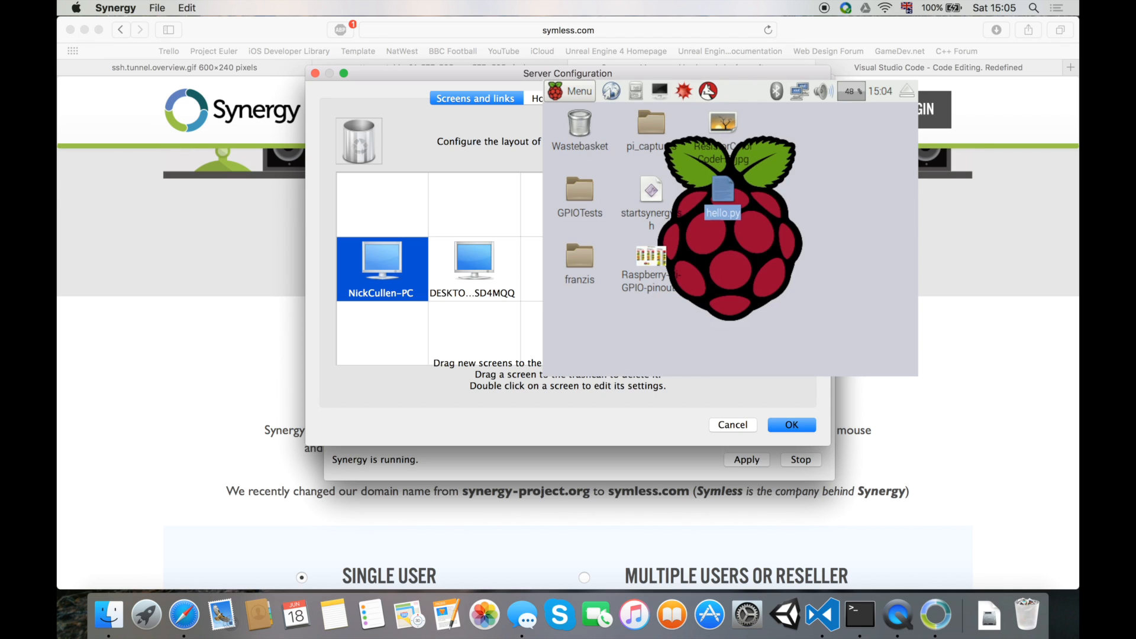
mouse_move(422, 247)
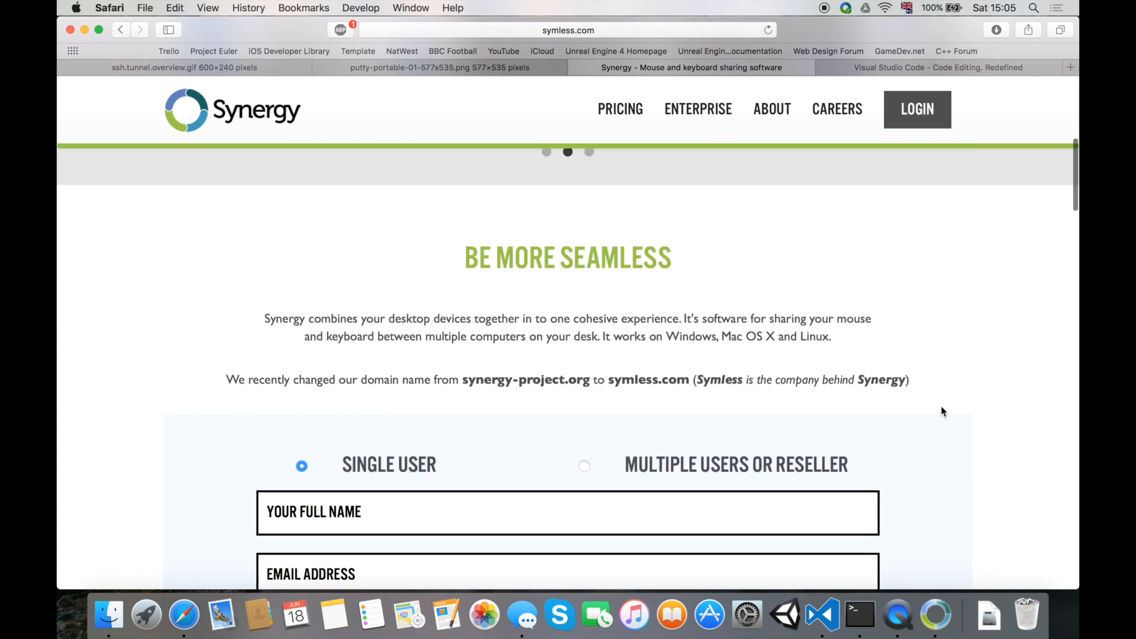
Scroll symless.com to Select Edition, showing Synergy Basic at $10.00
scroll(down, 3)
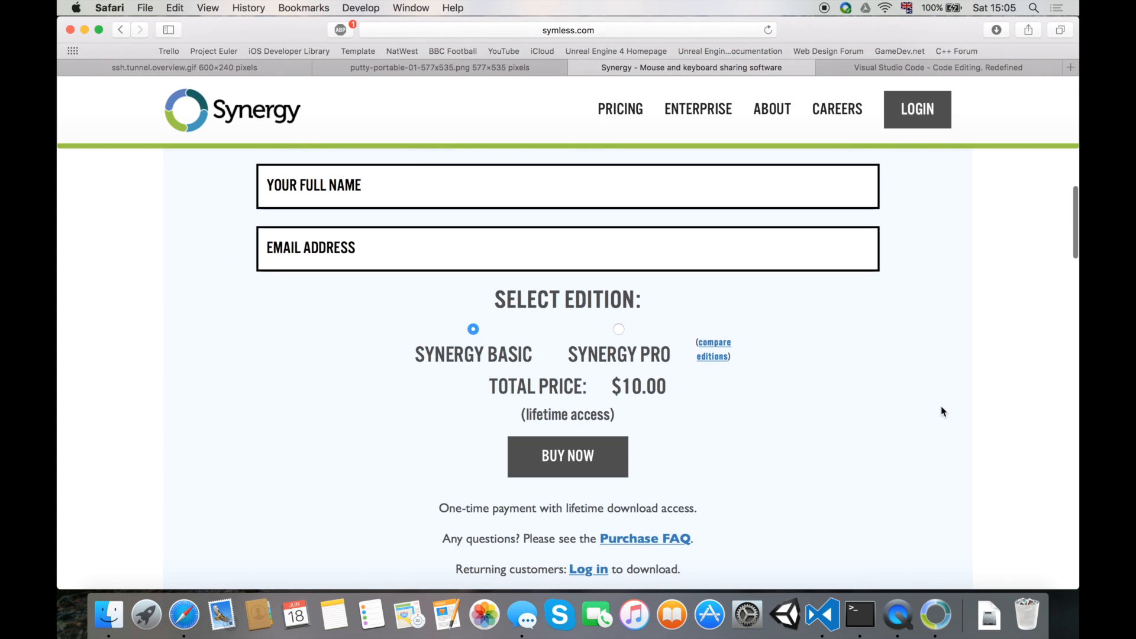
scroll(down, 3)
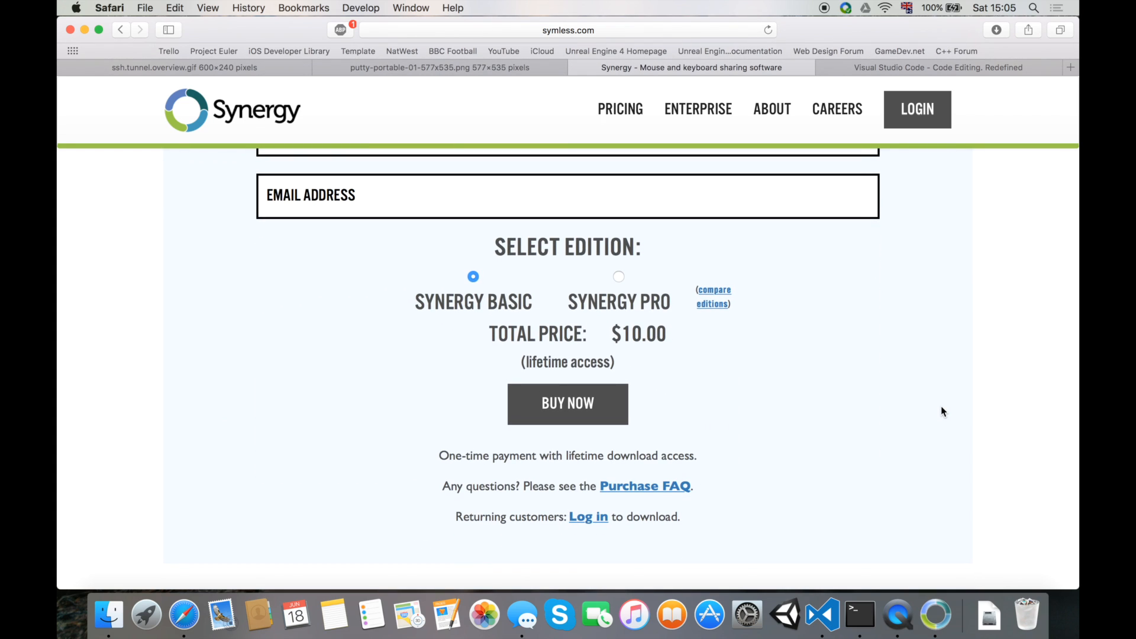
scroll(down, 3)
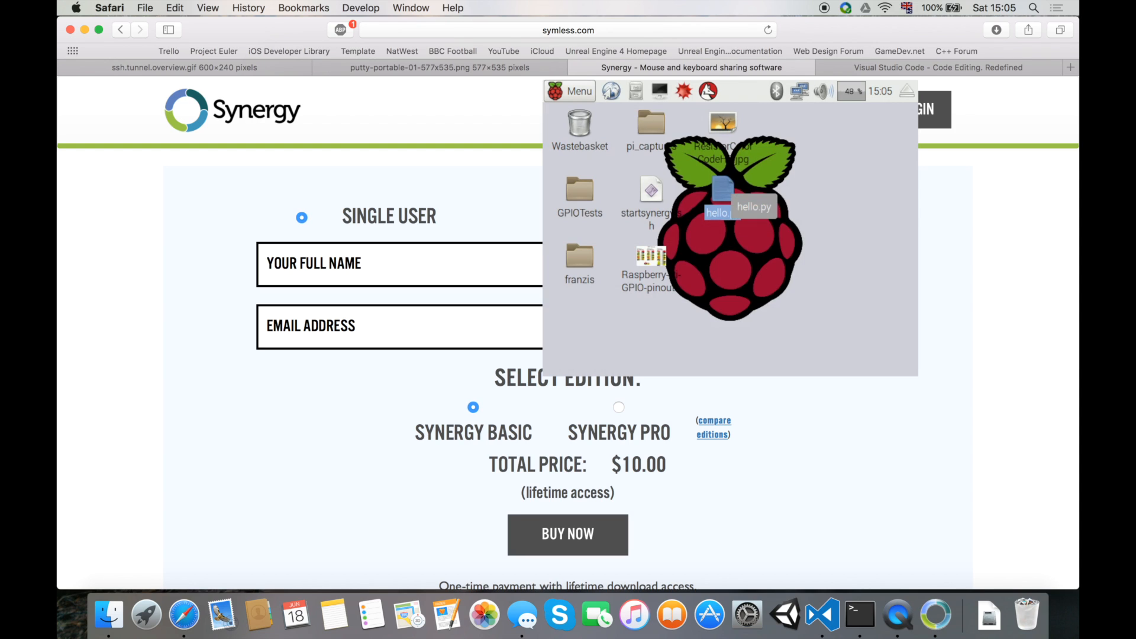
Open hello.py in IDLE on the Pi desktop, then click away from the editor
double_click(718, 213)
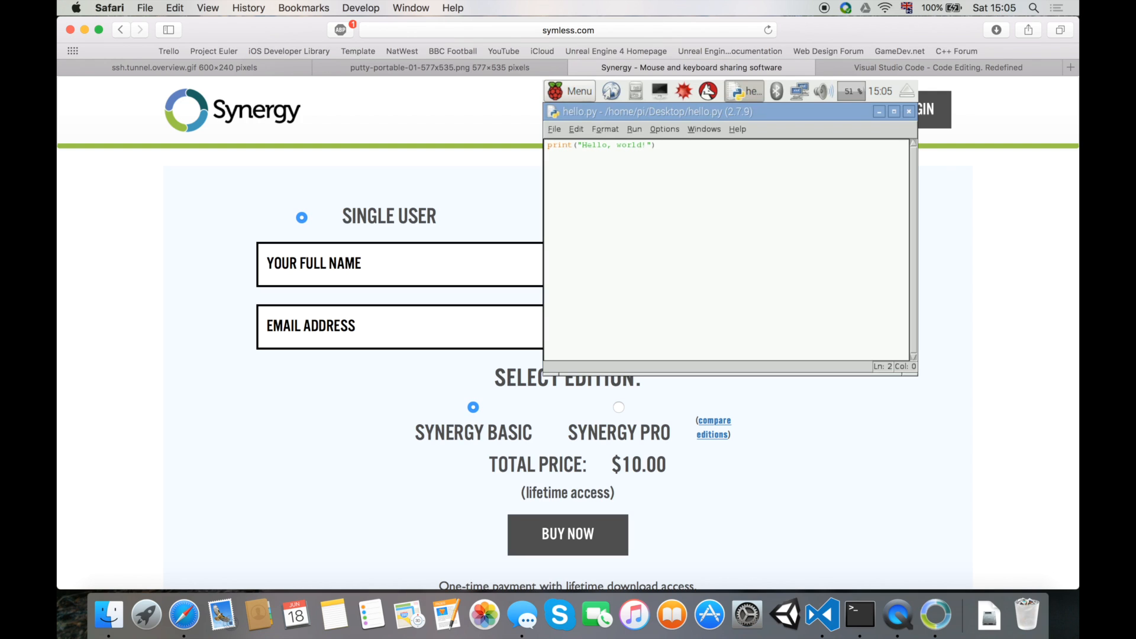
click(908, 112)
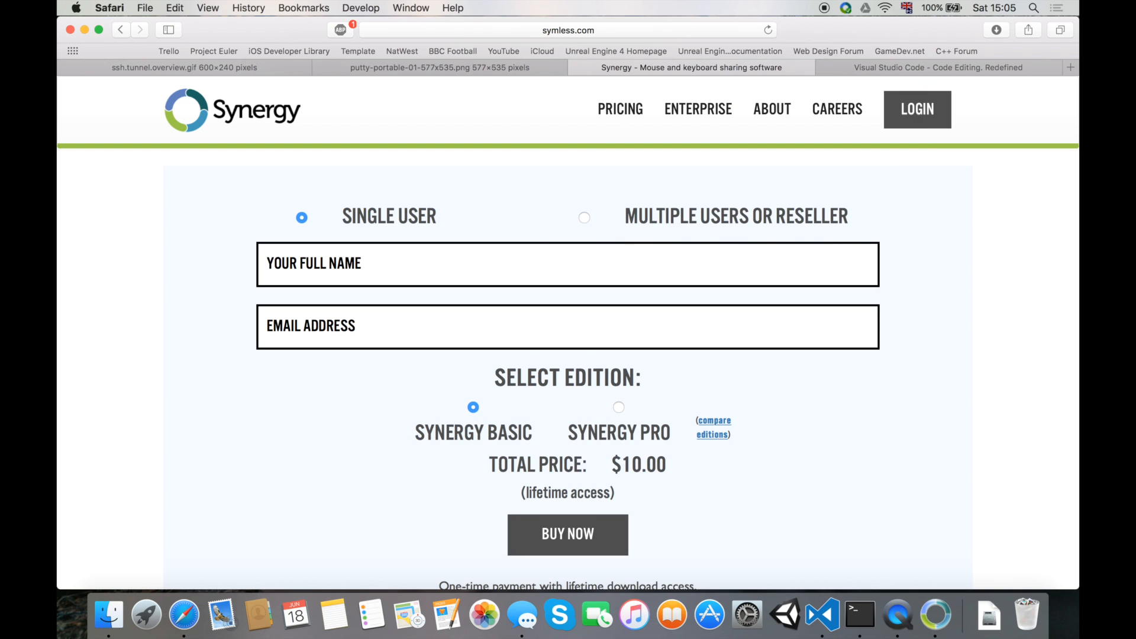
Click symless.com's name field, switch to the Visual Studio Code tab, and bring up Finder
click(567, 265)
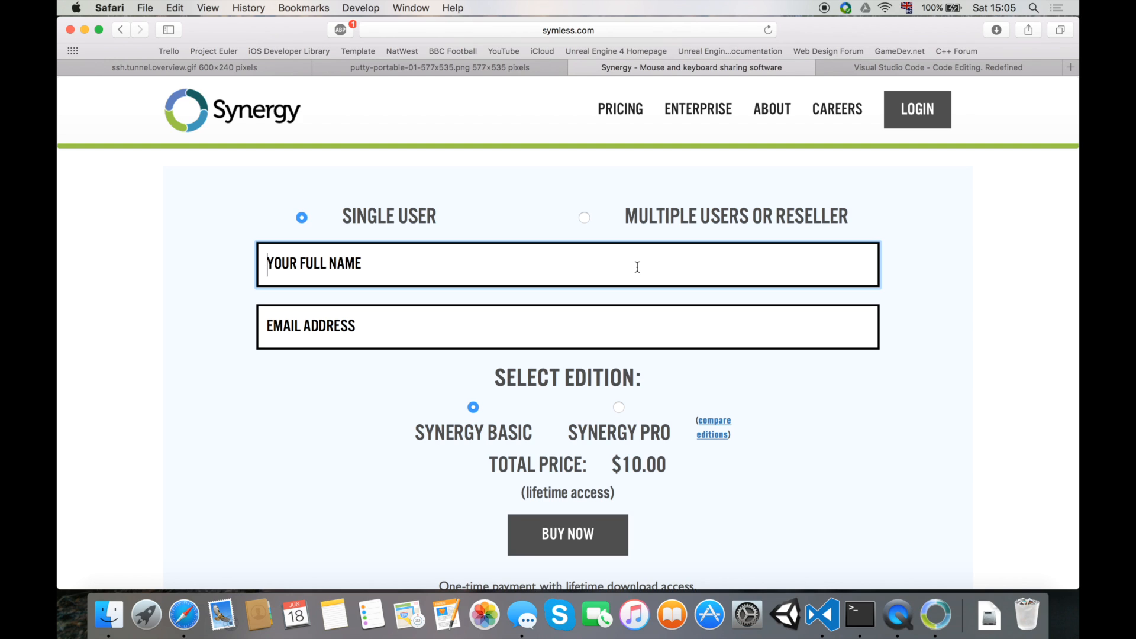
click(937, 67)
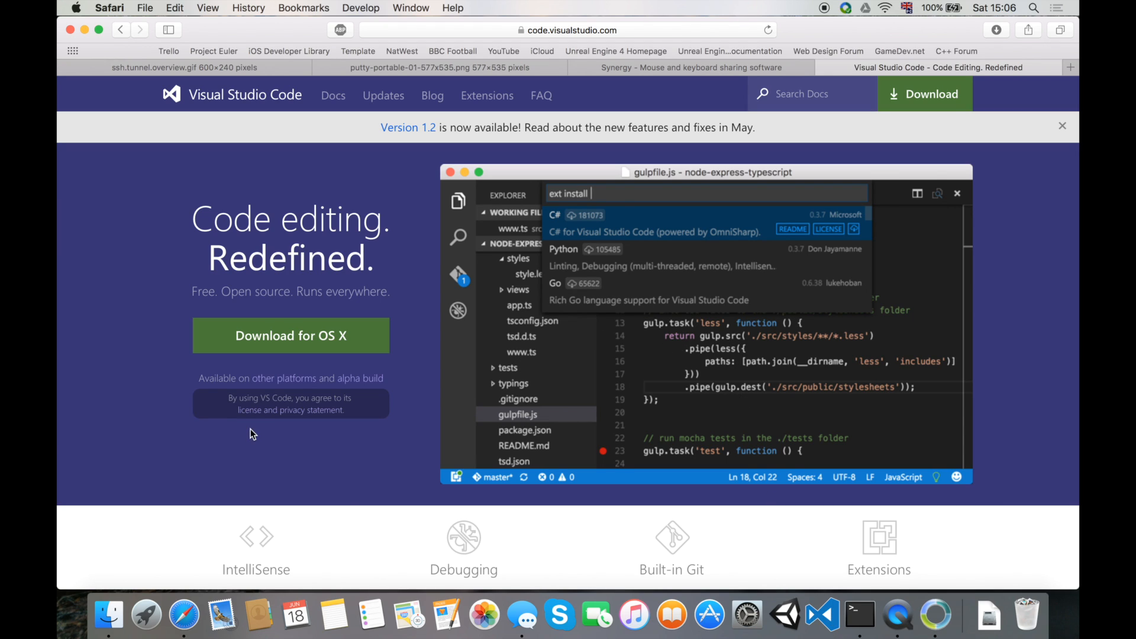
click(108, 615)
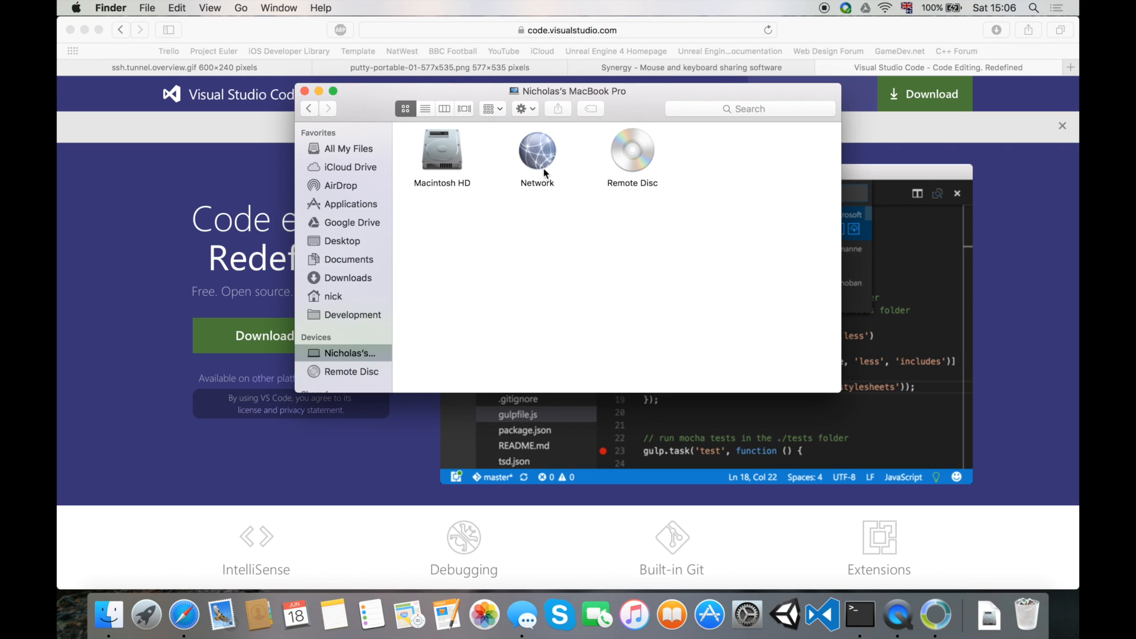
Connect to raspberrypi from Finder's Network as user pi with its password
double_click(537, 152)
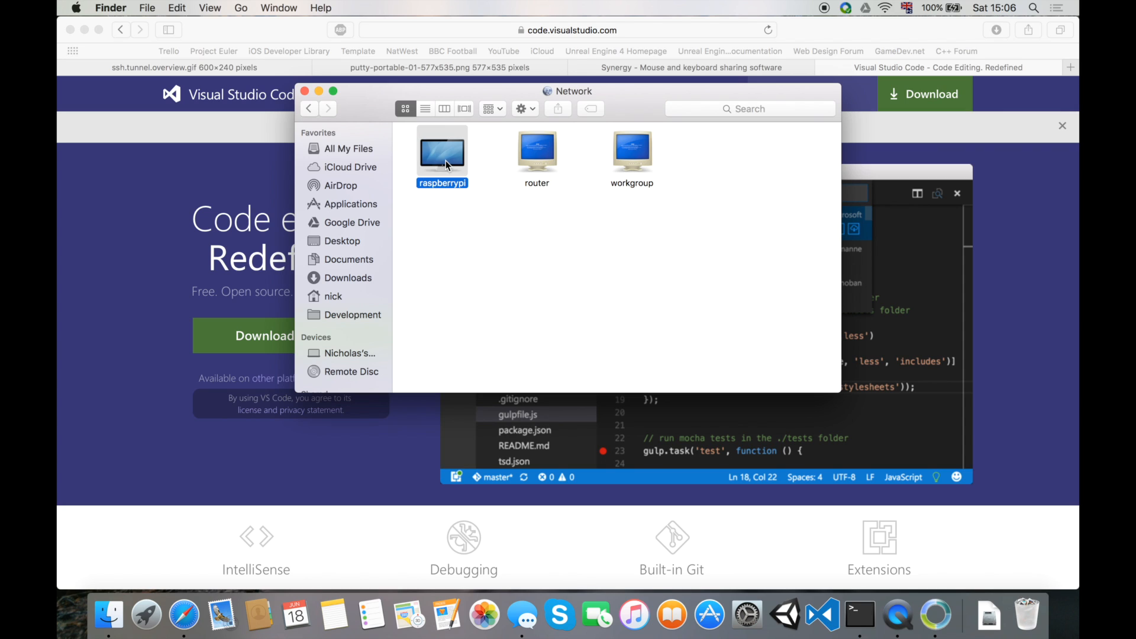
double_click(442, 150)
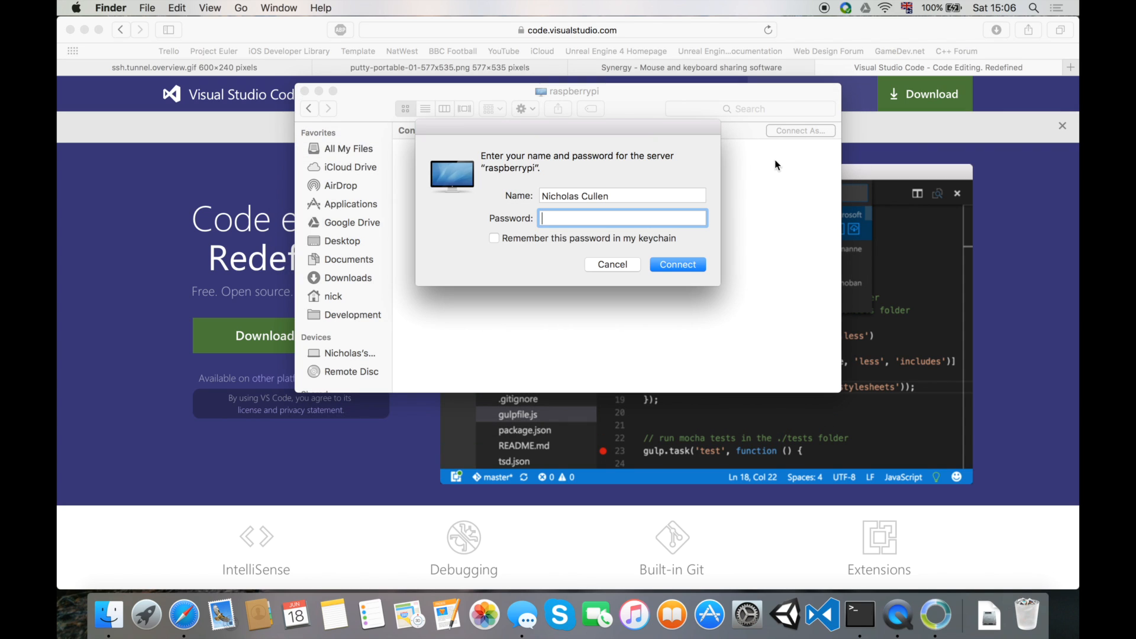
click(622, 196)
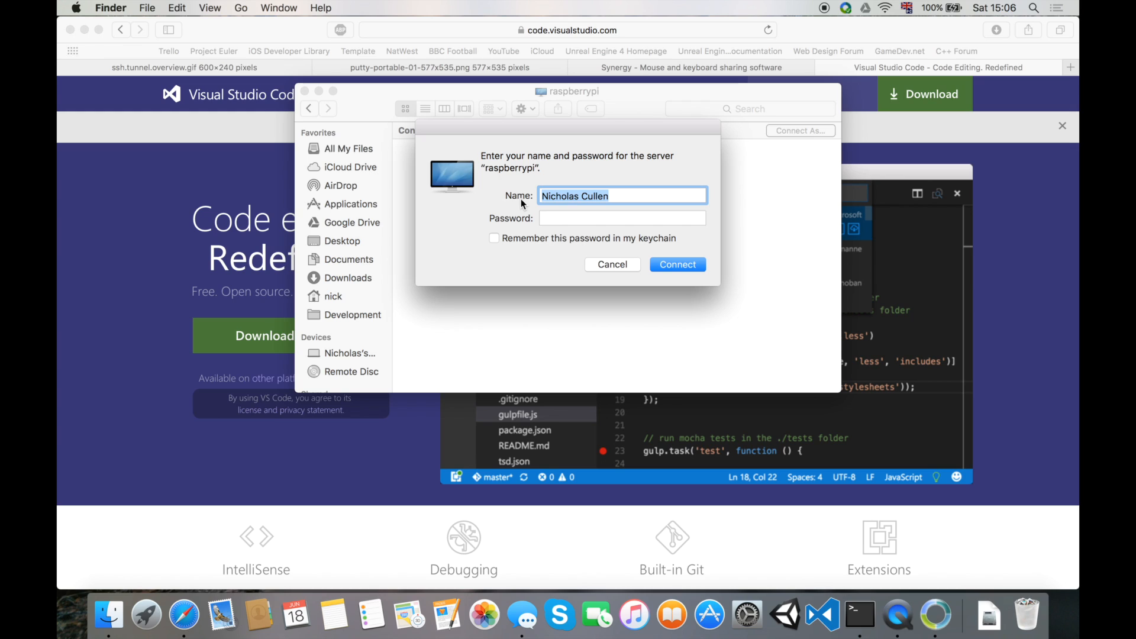
text(pi)
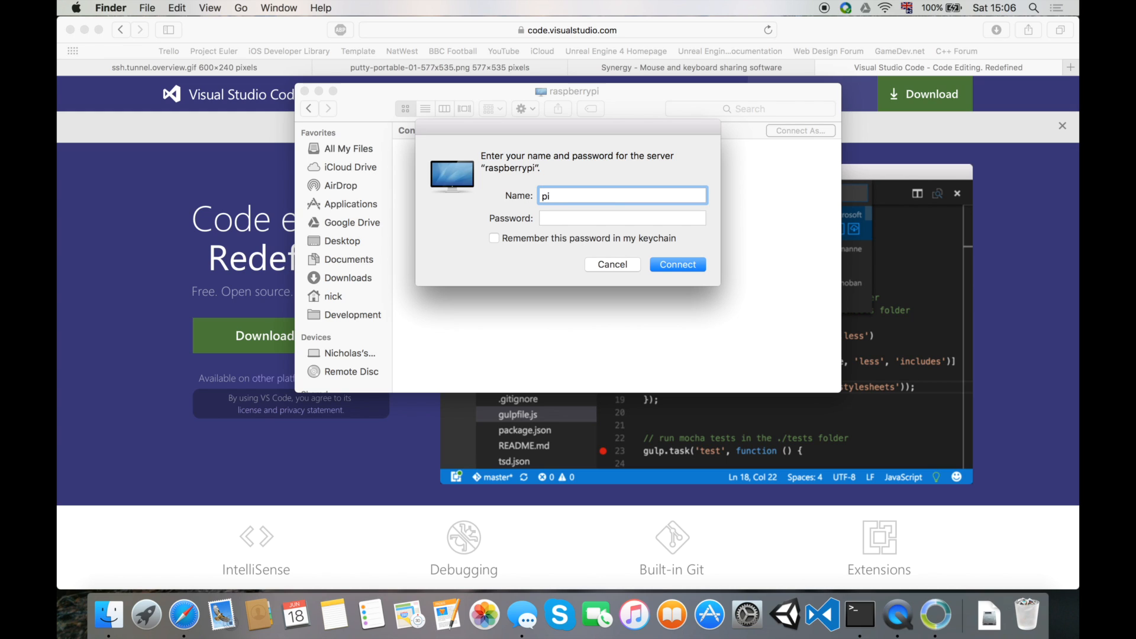
text(••••)
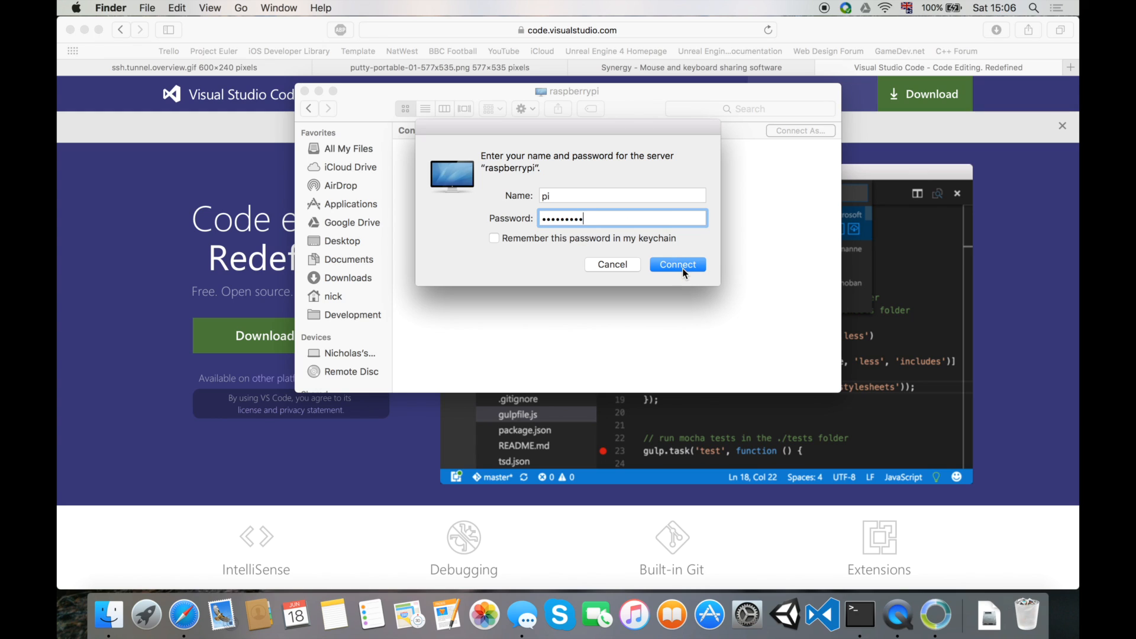
click(677, 265)
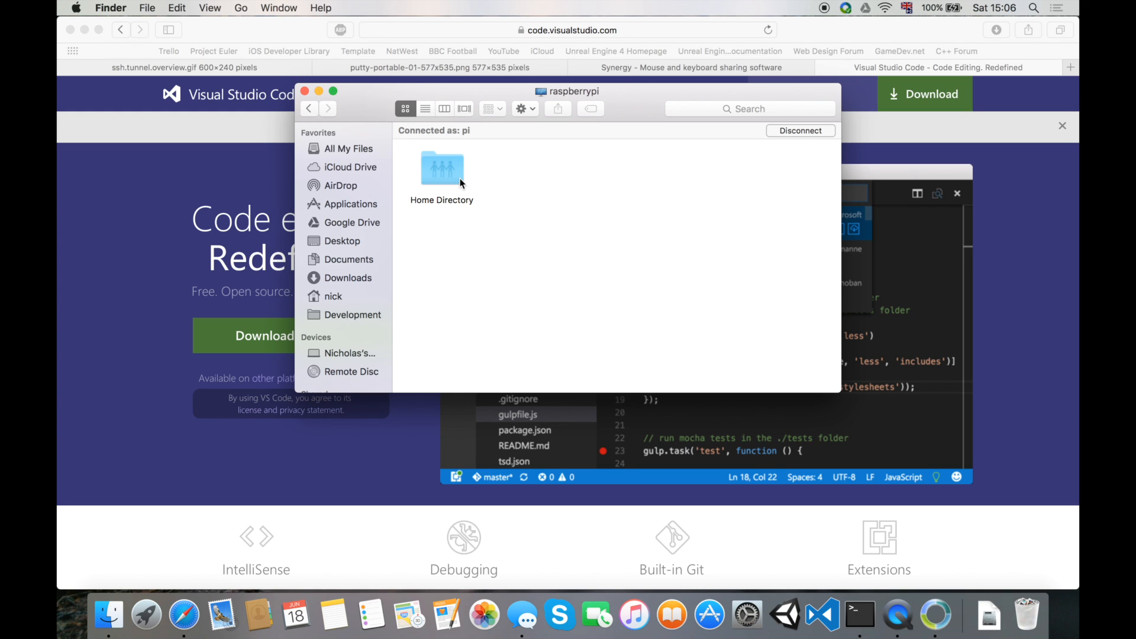
Open the Pi's Home Directory and select its Desktop folder
double_click(441, 166)
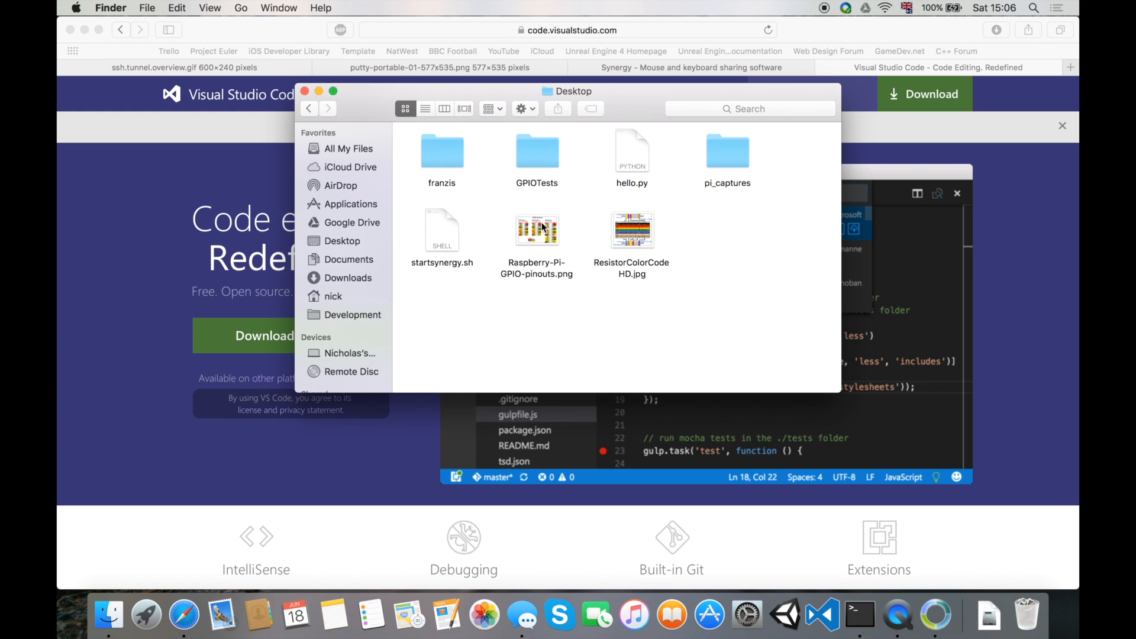
click(632, 152)
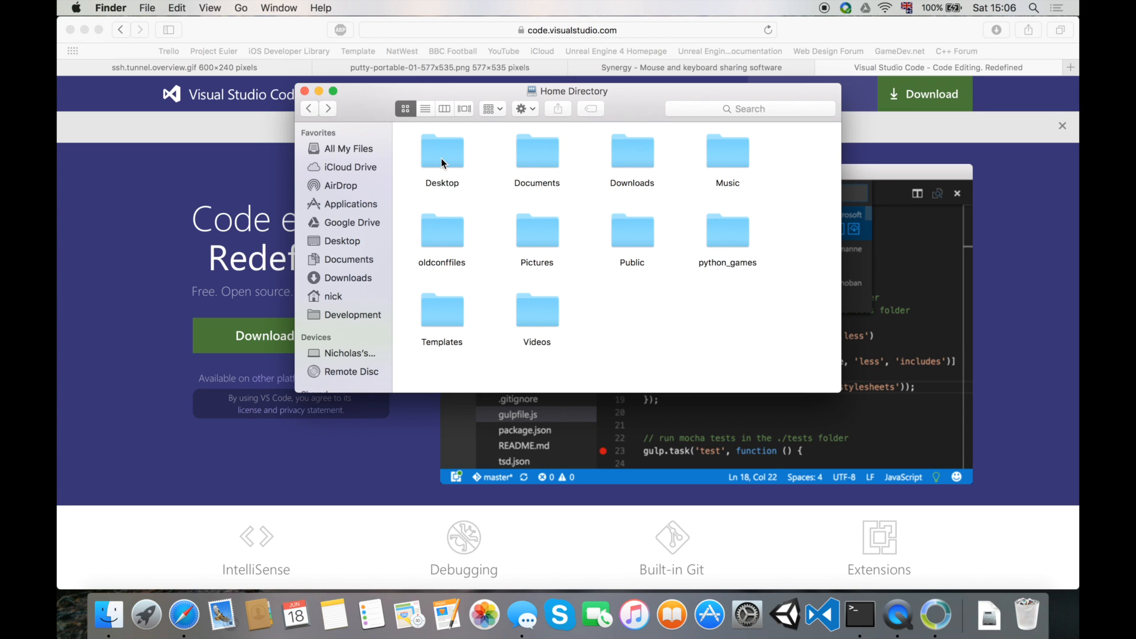
click(442, 152)
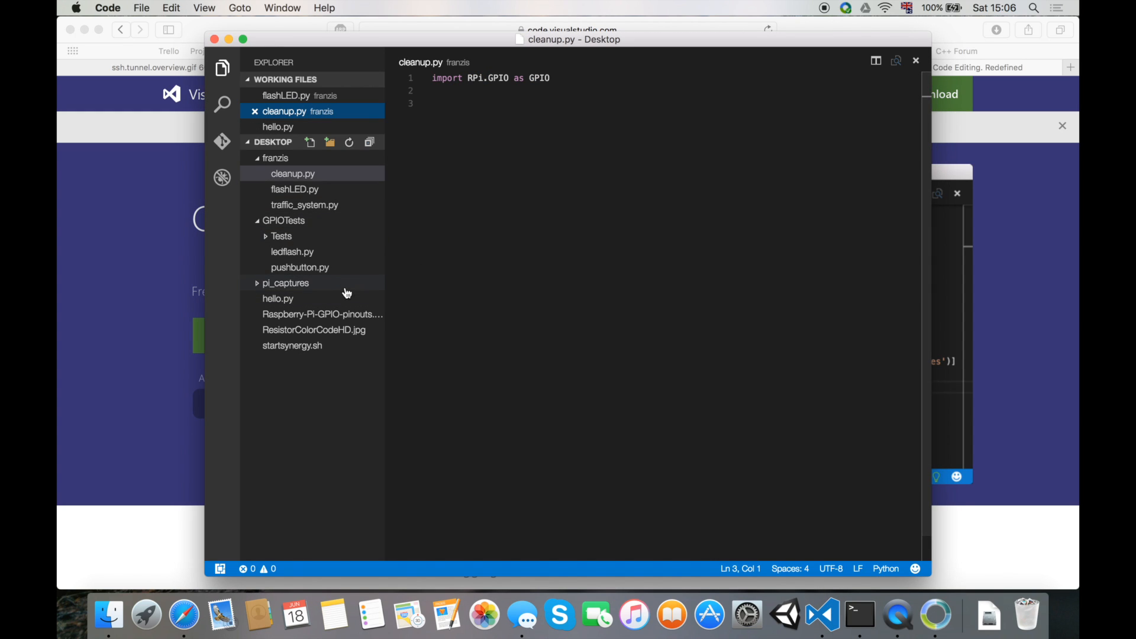
Open the Pi's hello.py and change its greeting from 'world' to 'YouTube'
click(277, 297)
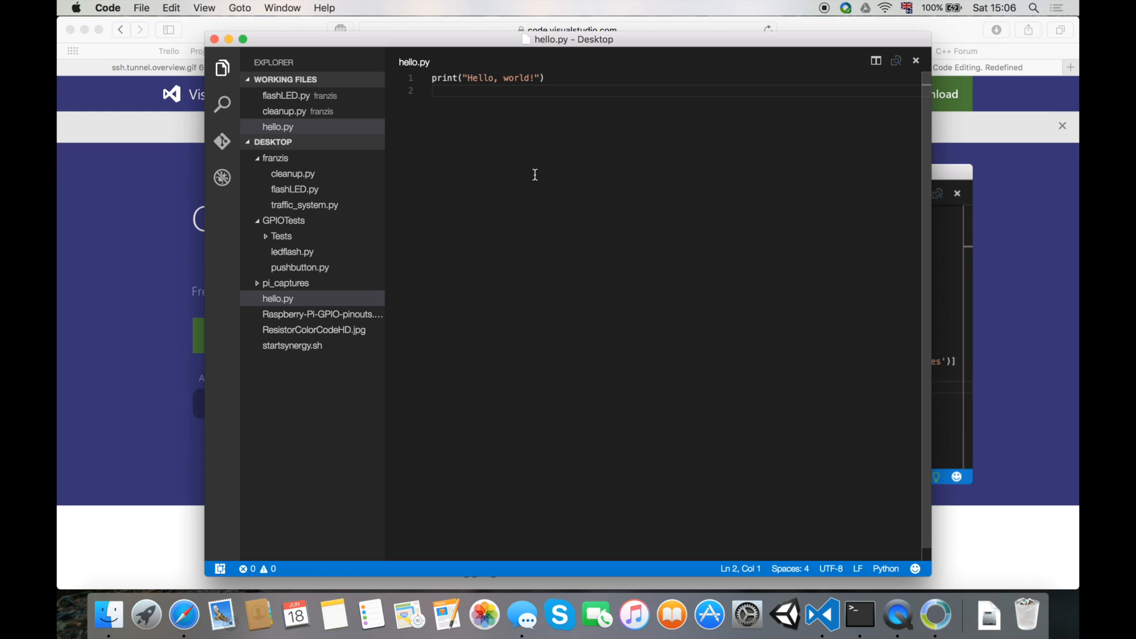
double_click(517, 77)
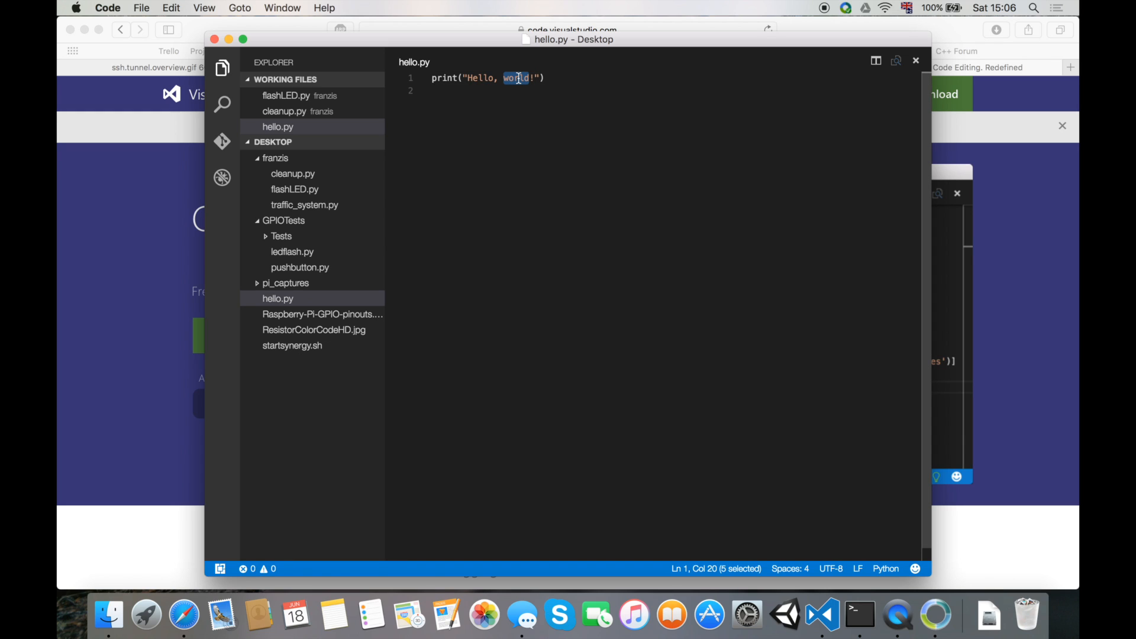
text(YouTube)
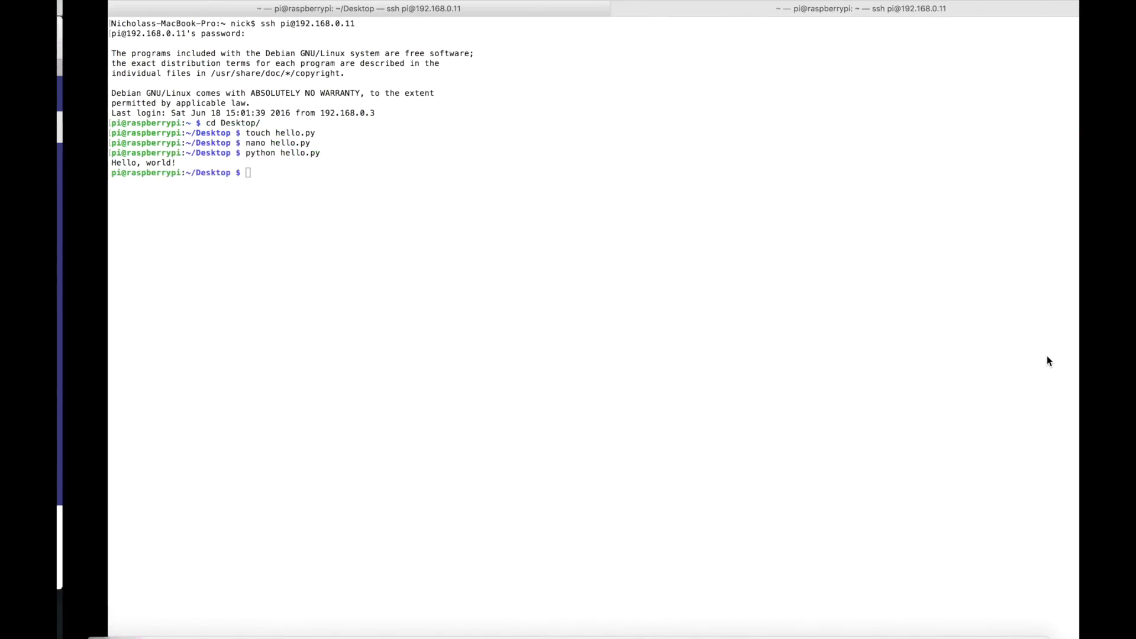
Enter 'python hello.py' at the Pi's SSH prompt to rerun the script
text(python hello.py)
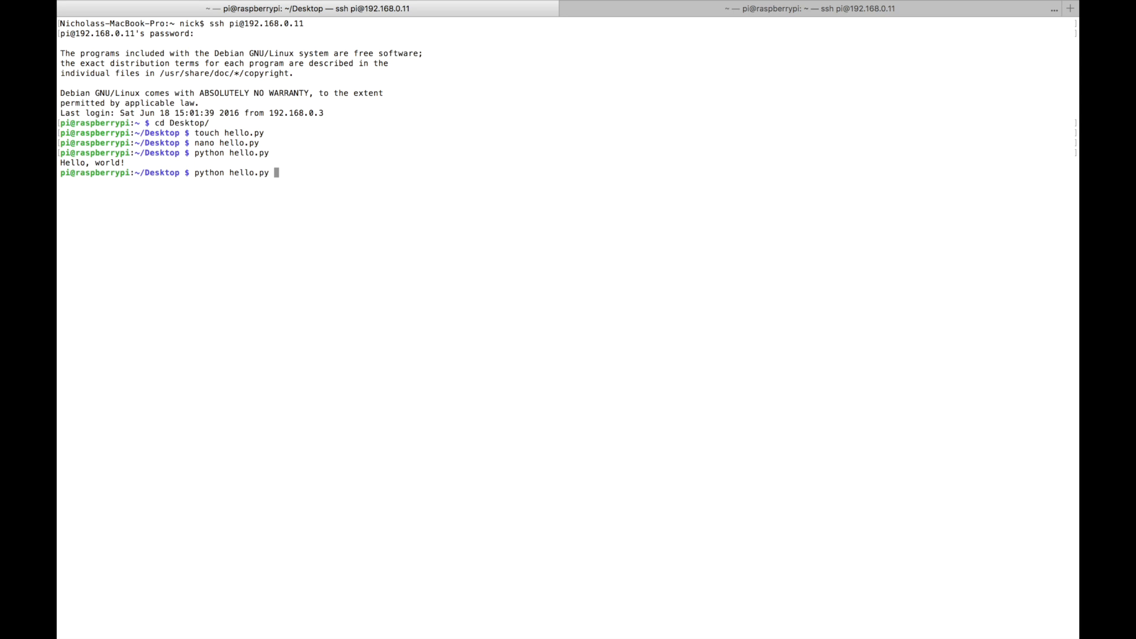